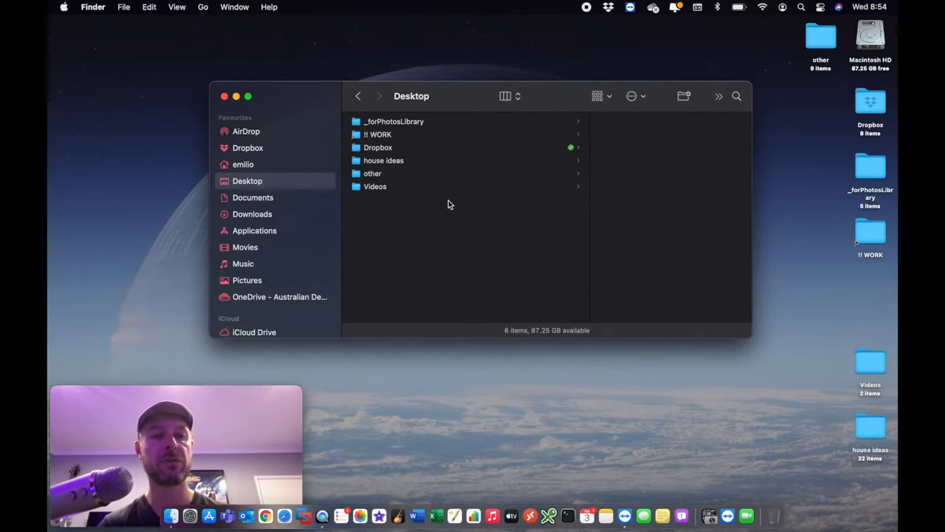
pyautogui.moveTo(342, 511)
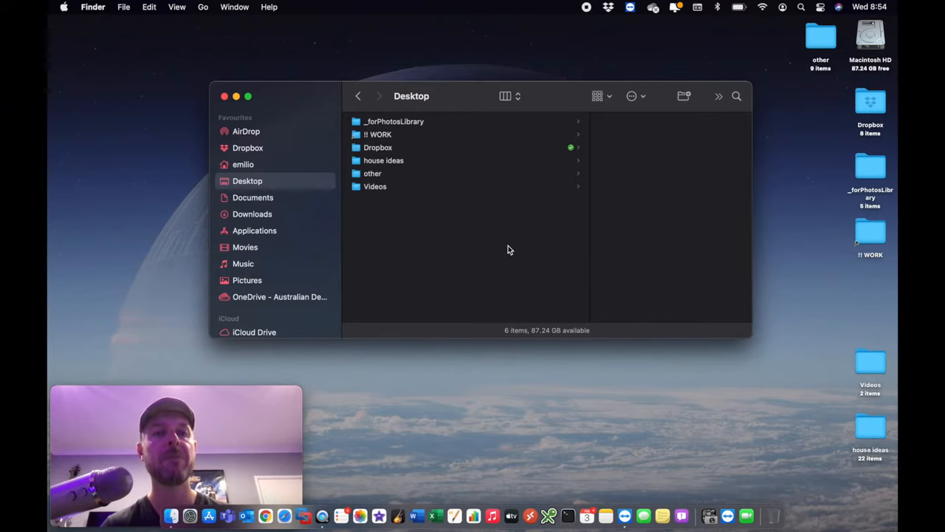
# Select Photos Library.photoslibrary in Pictures to preview its 52.1 MB size.
pyautogui.click(246, 281)
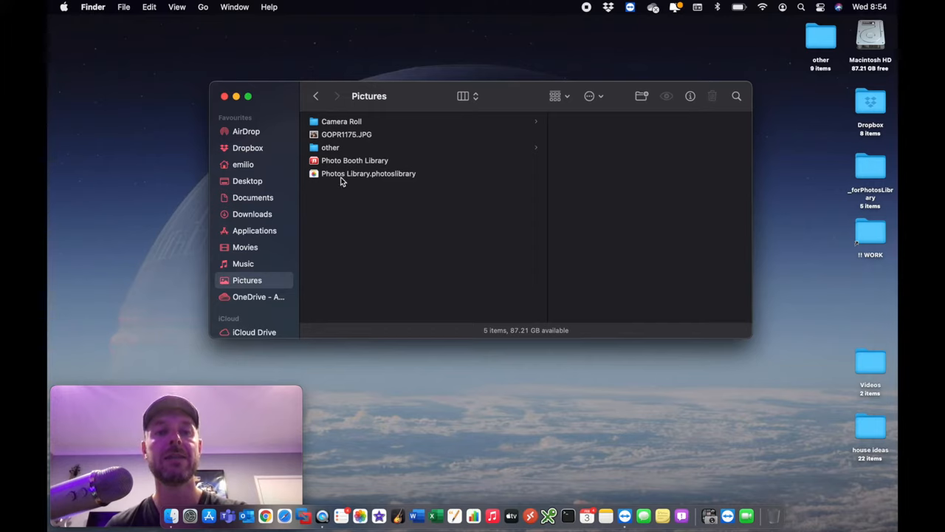
pyautogui.click(368, 173)
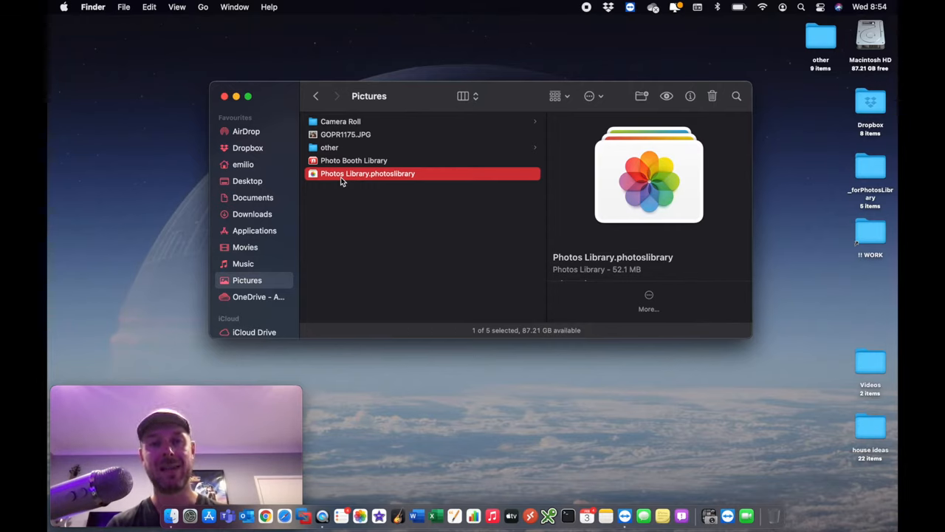
pyautogui.moveTo(386, 181)
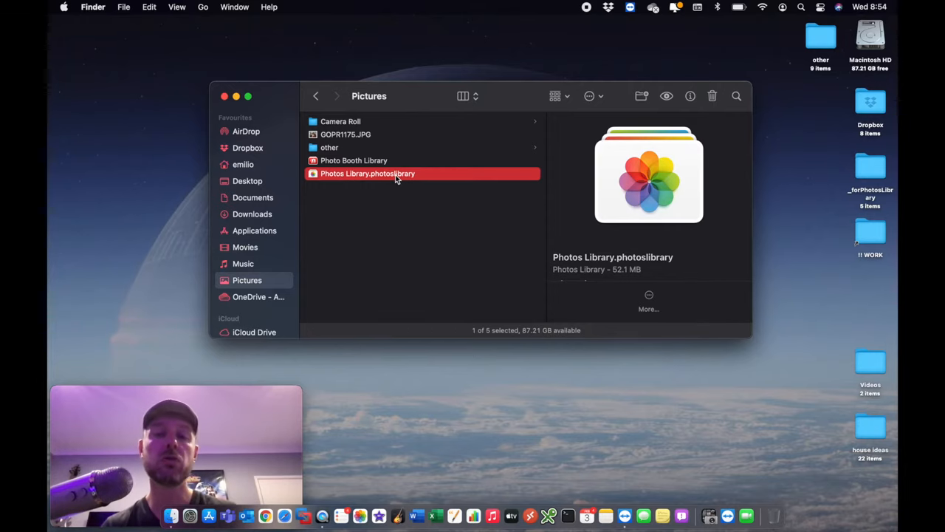
pyautogui.moveTo(617, 216)
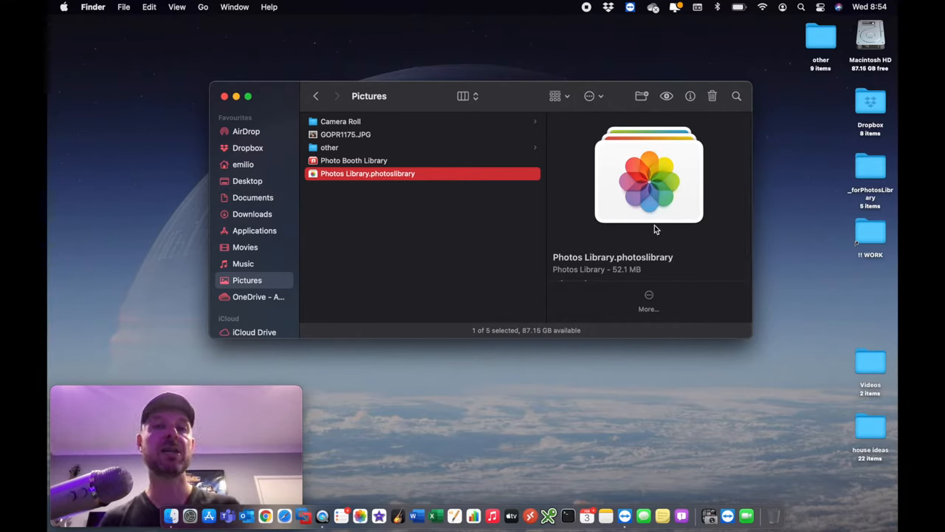
pyautogui.moveTo(673, 264)
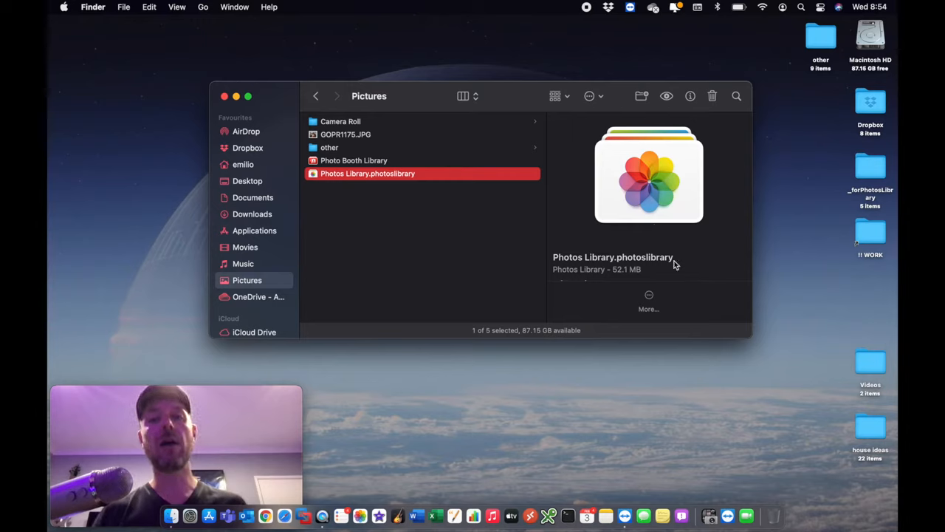
pyautogui.moveTo(613, 245)
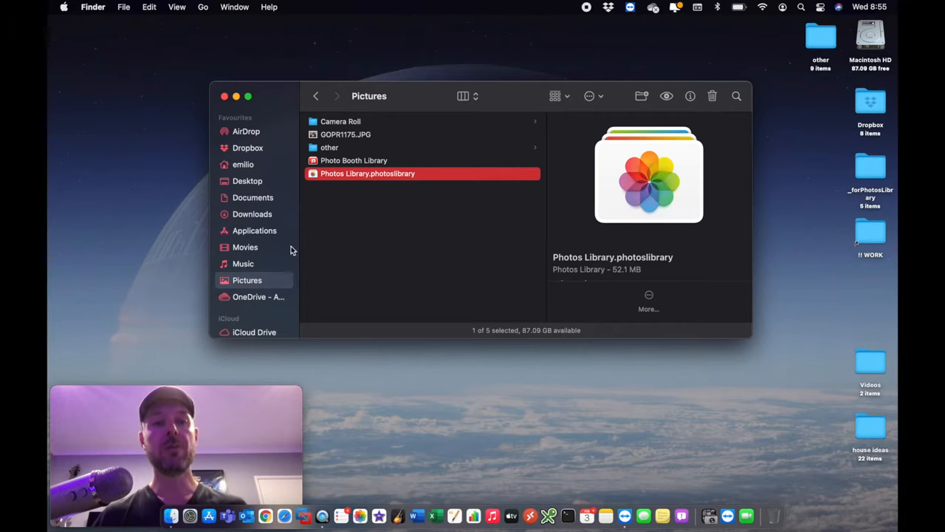
# Select Photos.app in the Applications folder to view its details.
pyautogui.click(254, 230)
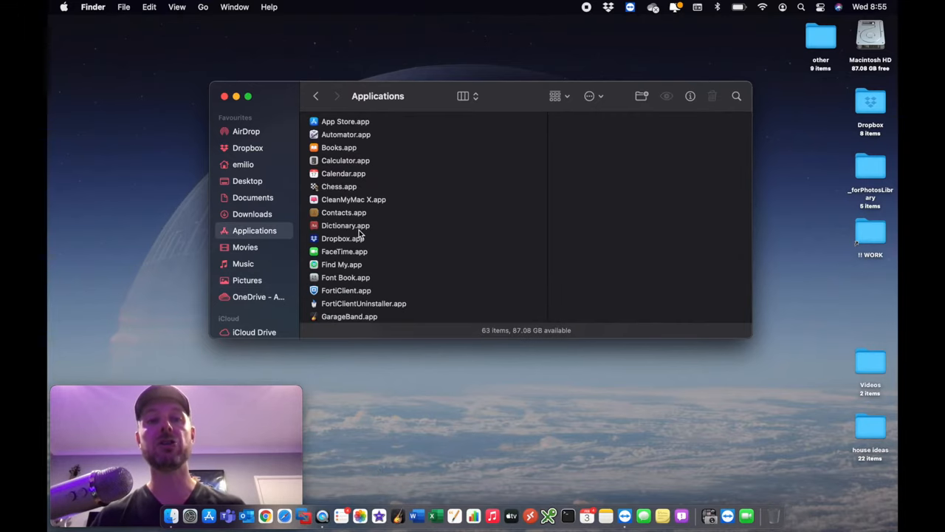
pyautogui.scroll(-3)
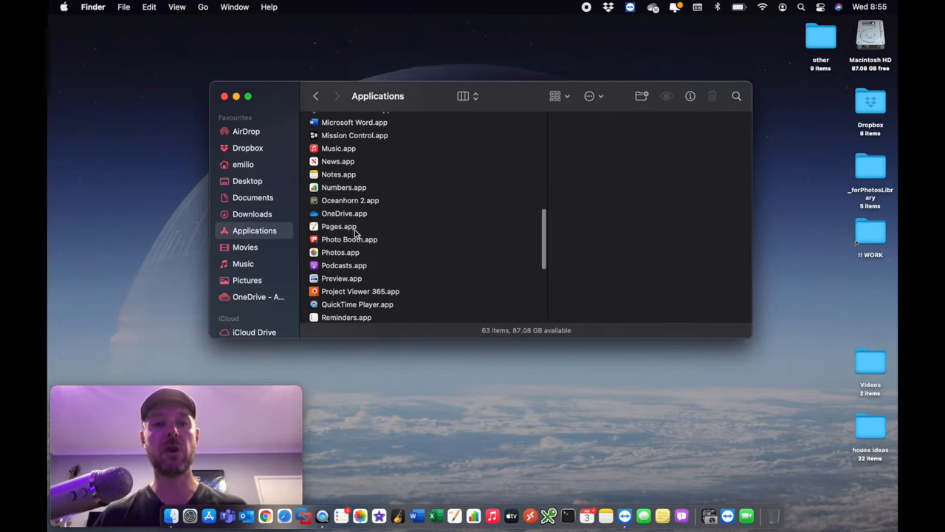
pyautogui.click(340, 251)
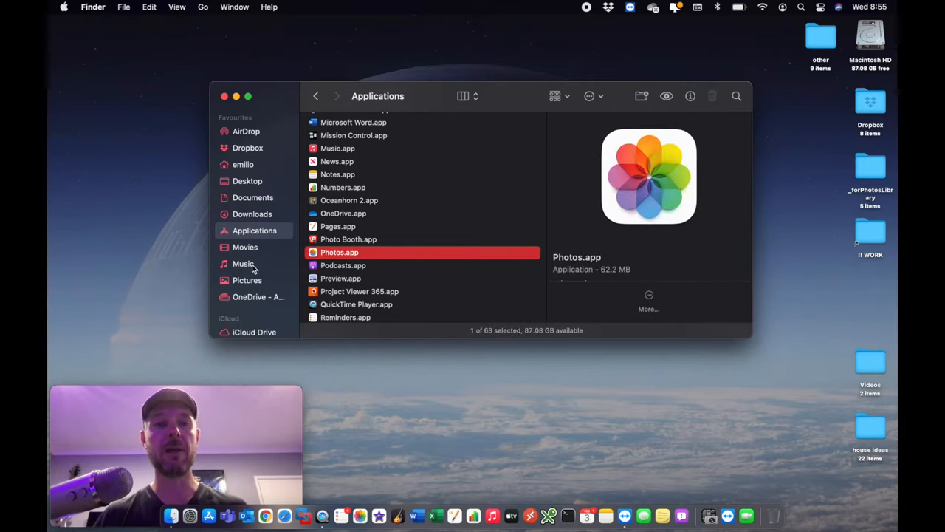
# Recheck the Photos Library in Pictures, then close the Finder window.
pyautogui.click(247, 280)
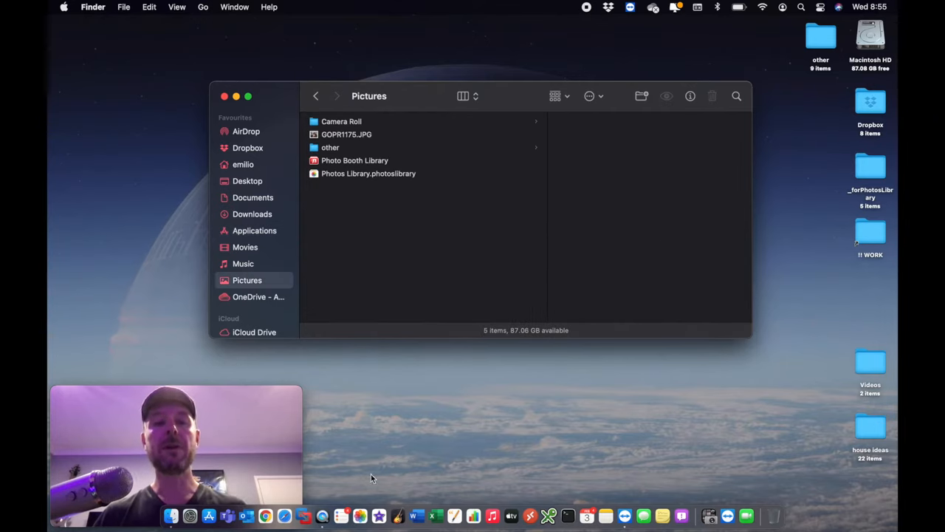
pyautogui.moveTo(363, 186)
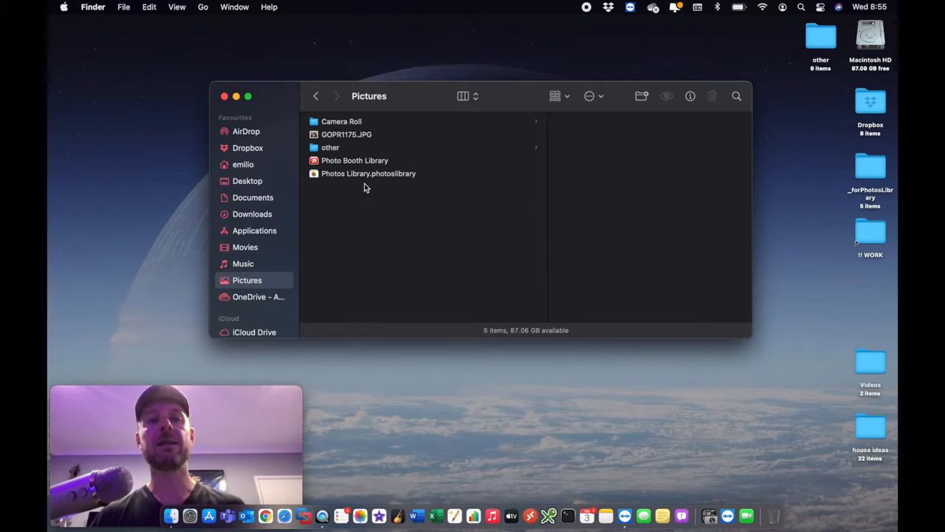
pyautogui.click(368, 173)
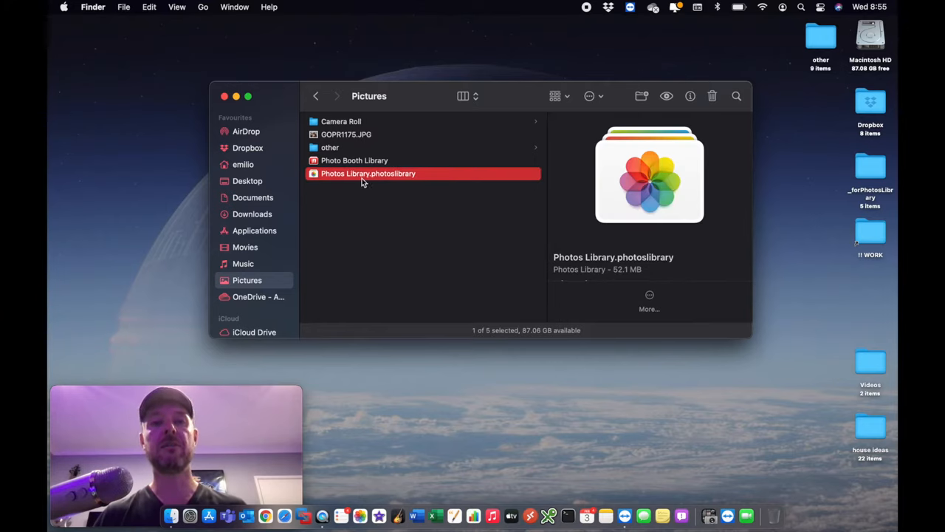
pyautogui.moveTo(378, 186)
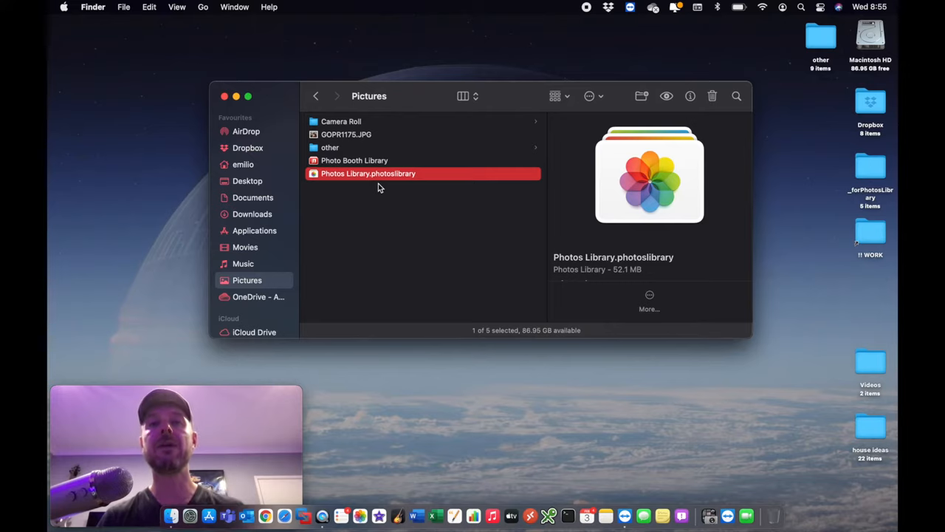
pyautogui.click(224, 96)
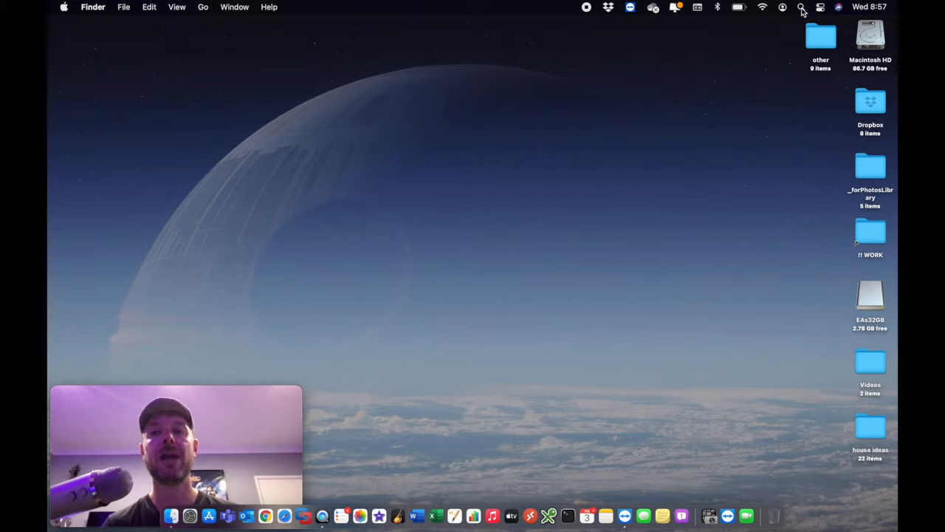
pyautogui.click(800, 6)
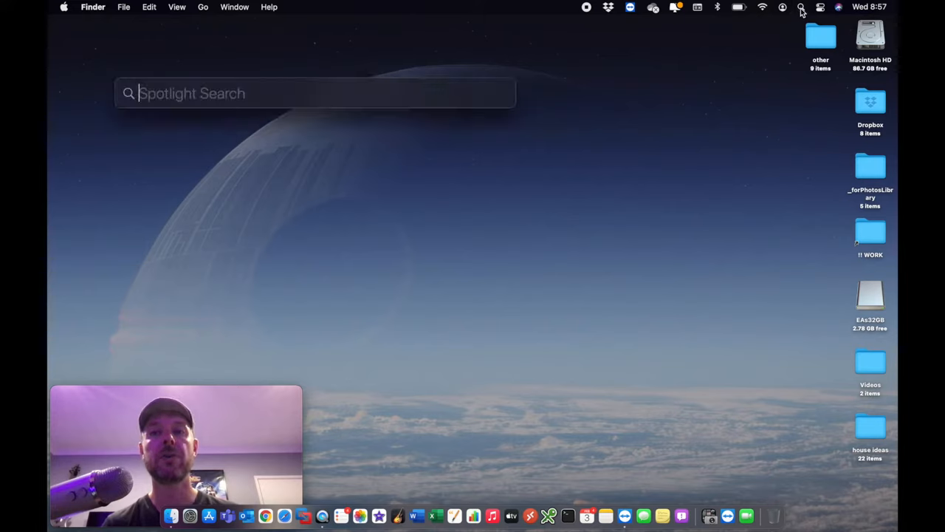
pyautogui.write('disk')
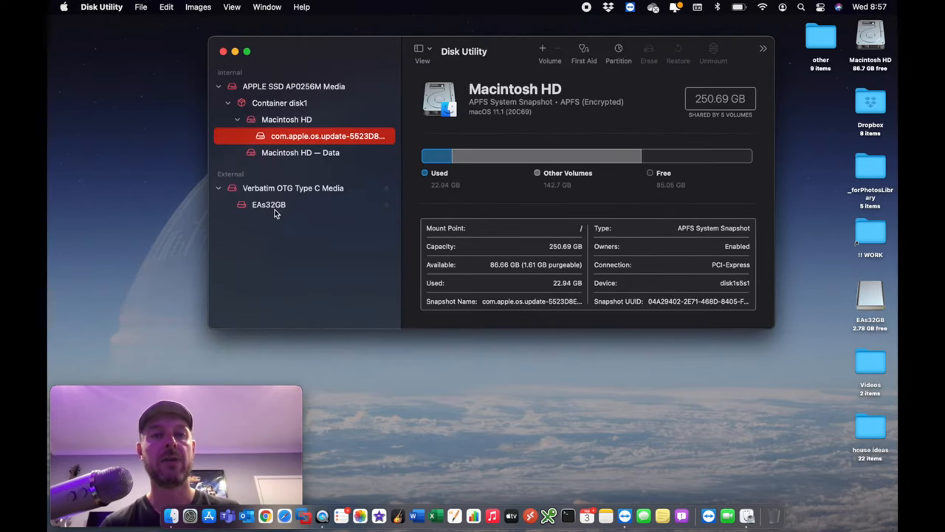
pyautogui.click(292, 188)
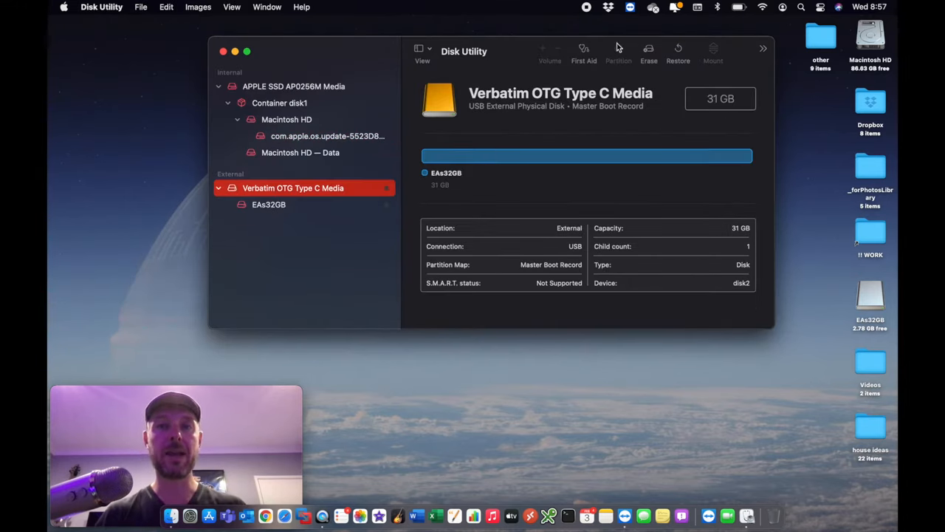
pyautogui.click(649, 51)
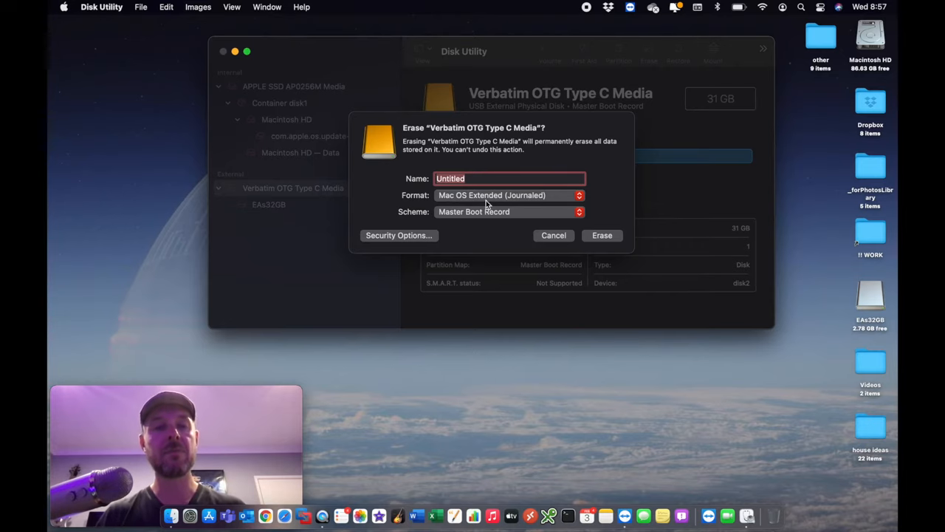
pyautogui.moveTo(557, 242)
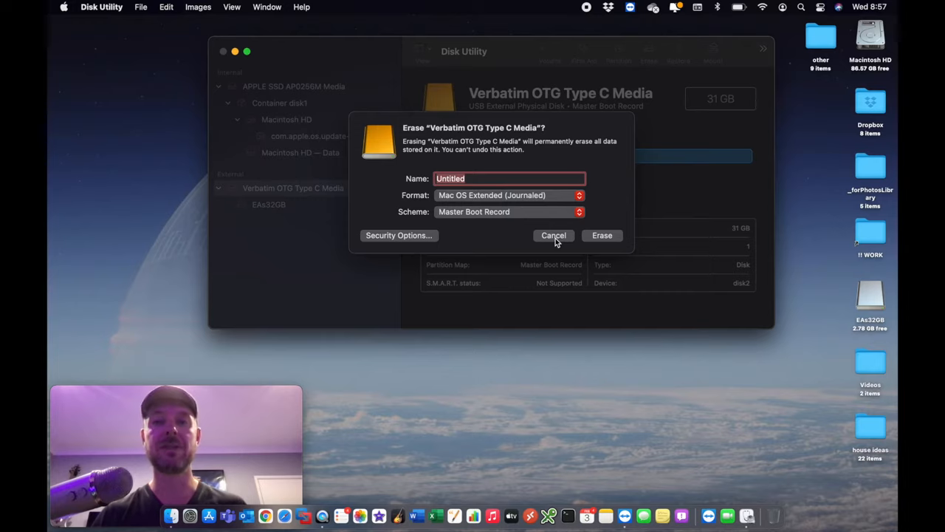
pyautogui.click(554, 235)
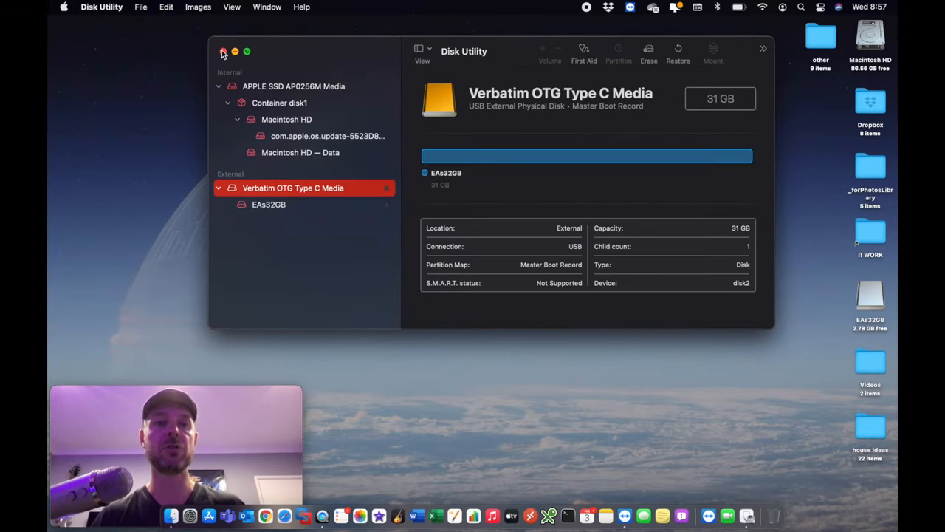
pyautogui.click(223, 50)
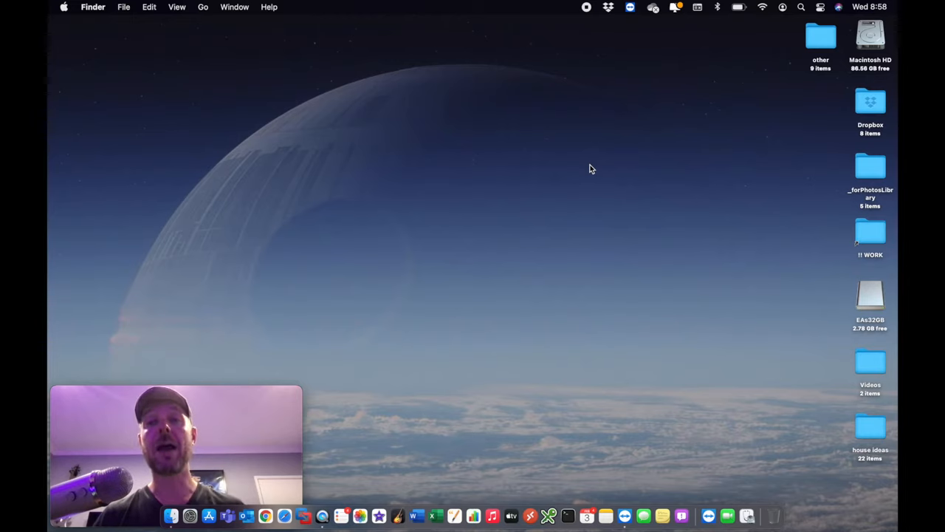
pyautogui.moveTo(474, 325)
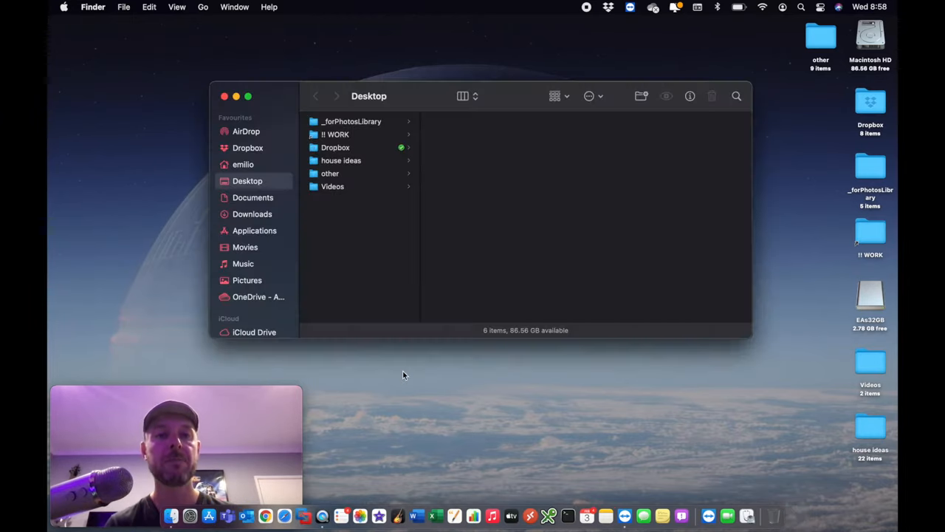
# Copy Photos Library.photoslibrary from the Pictures folder.
pyautogui.click(247, 281)
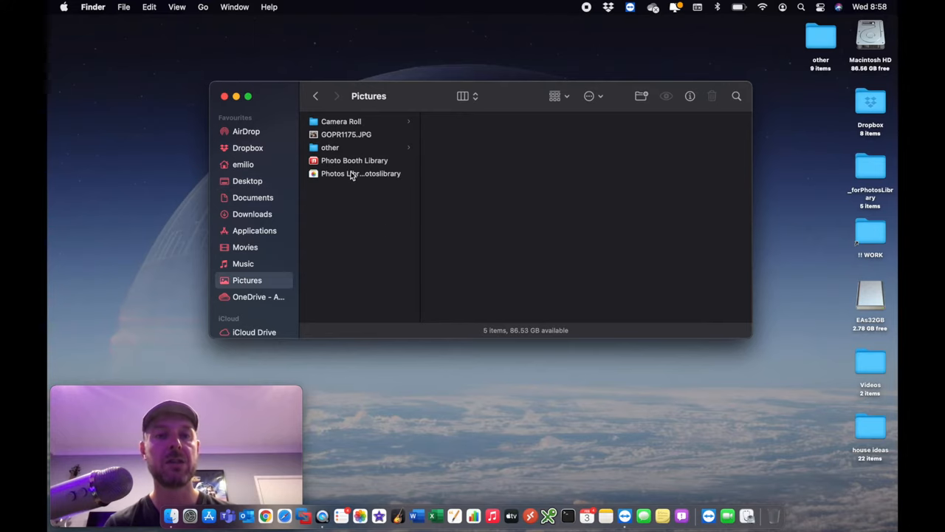
pyautogui.rightClick(360, 173)
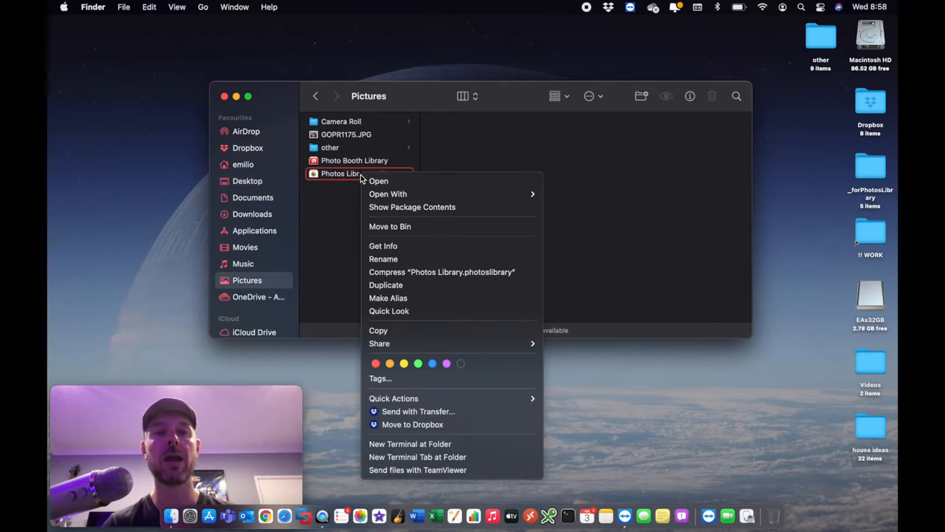
pyautogui.moveTo(378, 331)
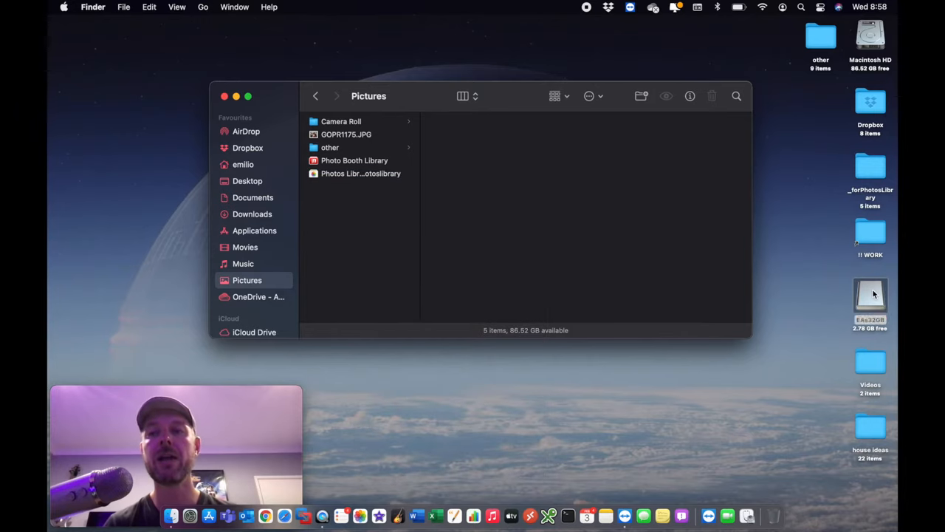
# Paste the Photos Library into the EAs32GB drive beside the Software folder.
pyautogui.doubleClick(870, 295)
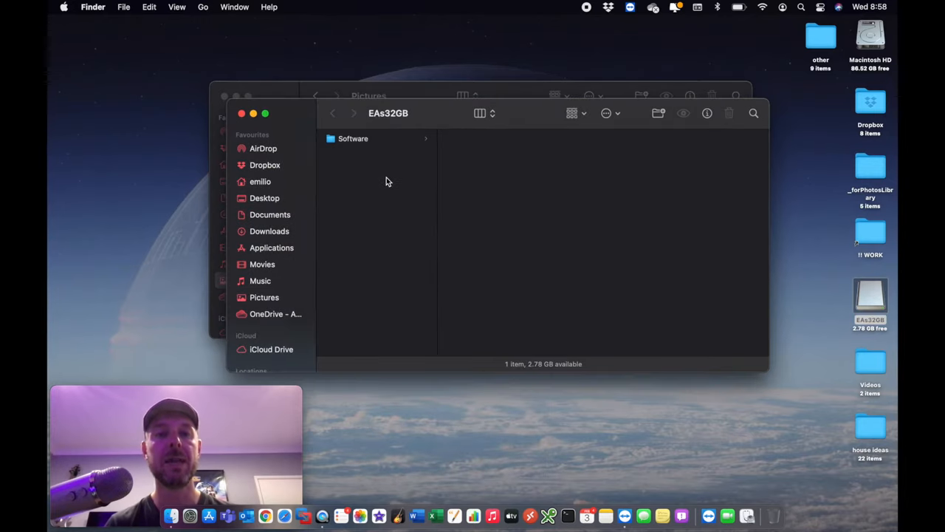
pyautogui.rightClick(384, 180)
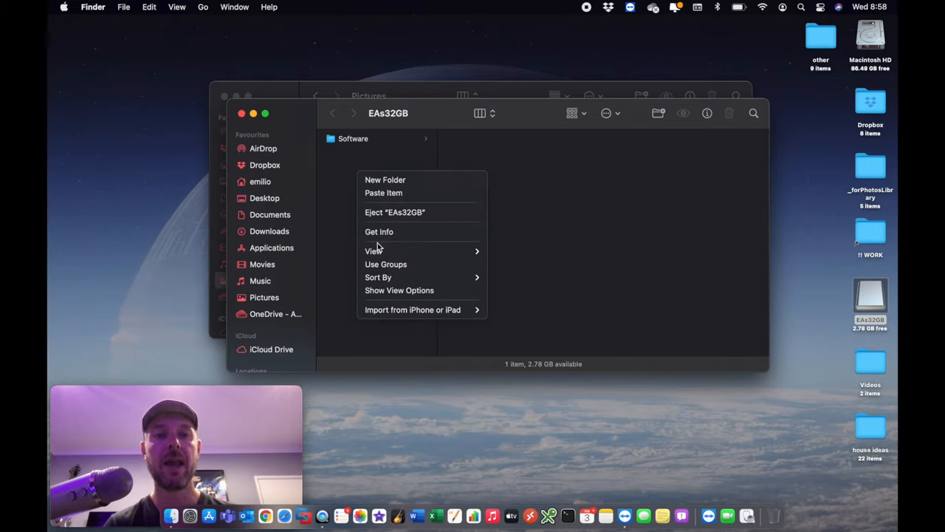
pyautogui.click(384, 192)
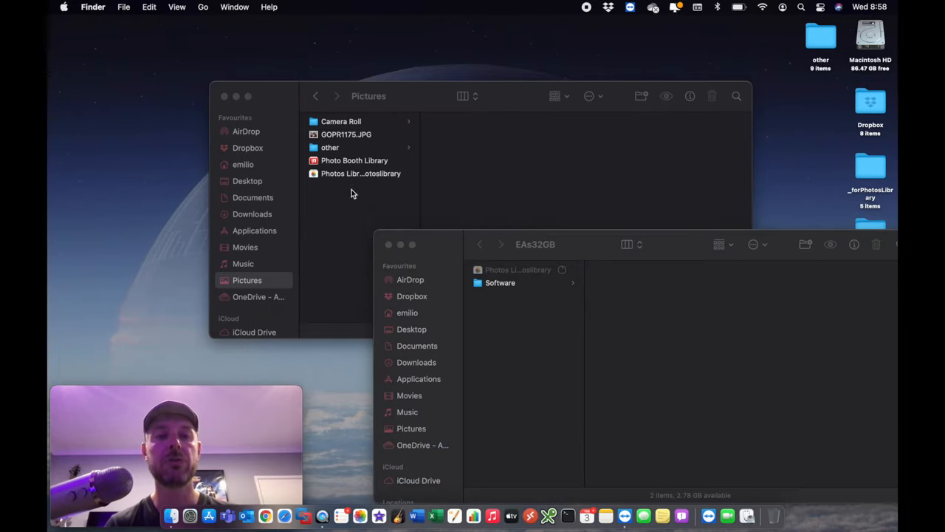
pyautogui.moveTo(437, 244)
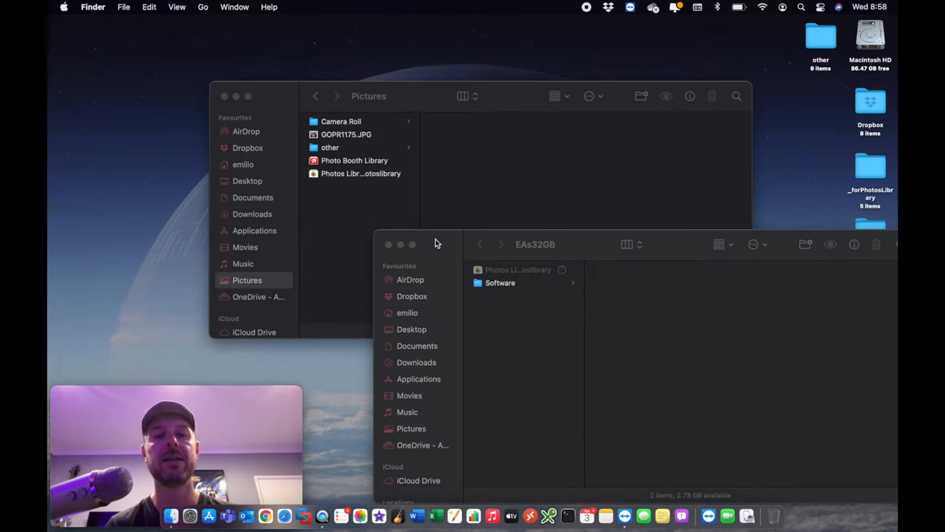
# Move the EAs32GB window higher while the library copy completes.
pyautogui.moveTo(534, 245); pyautogui.dragTo(449, 186)
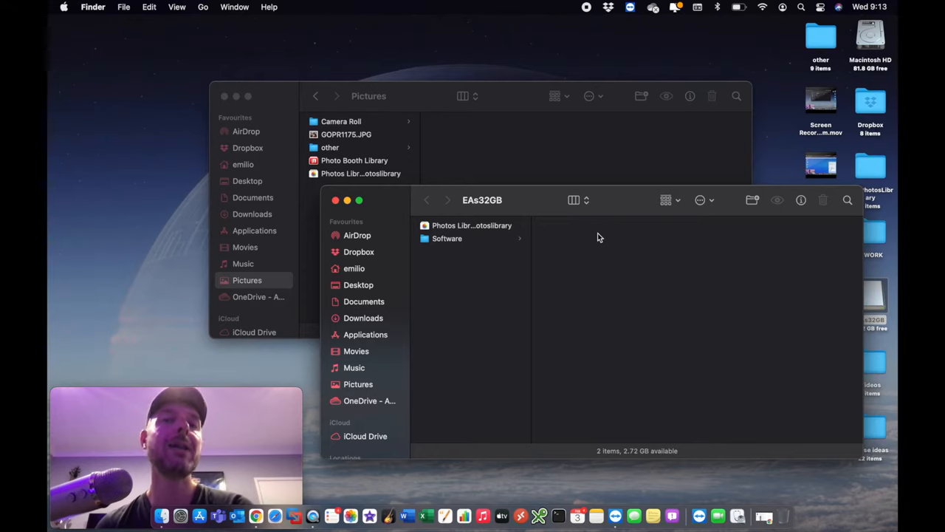
pyautogui.moveTo(348, 509)
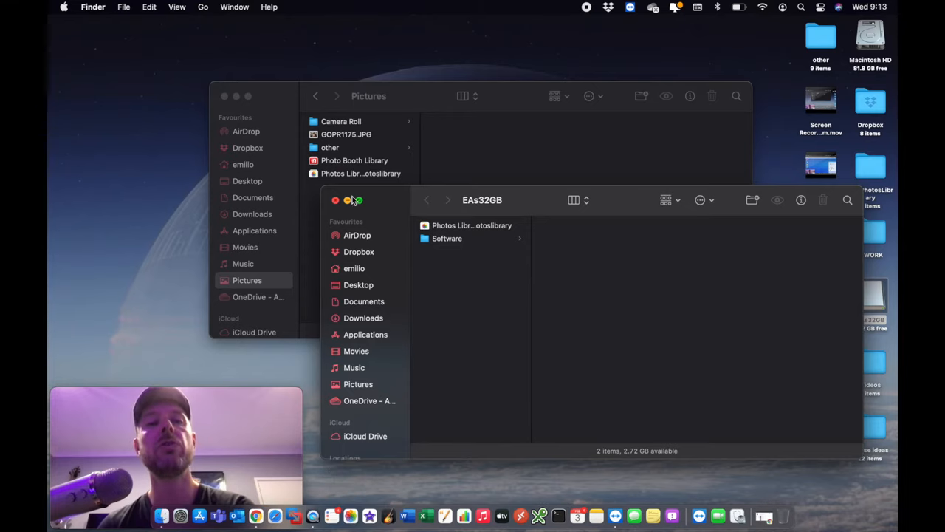
pyautogui.moveTo(350, 511)
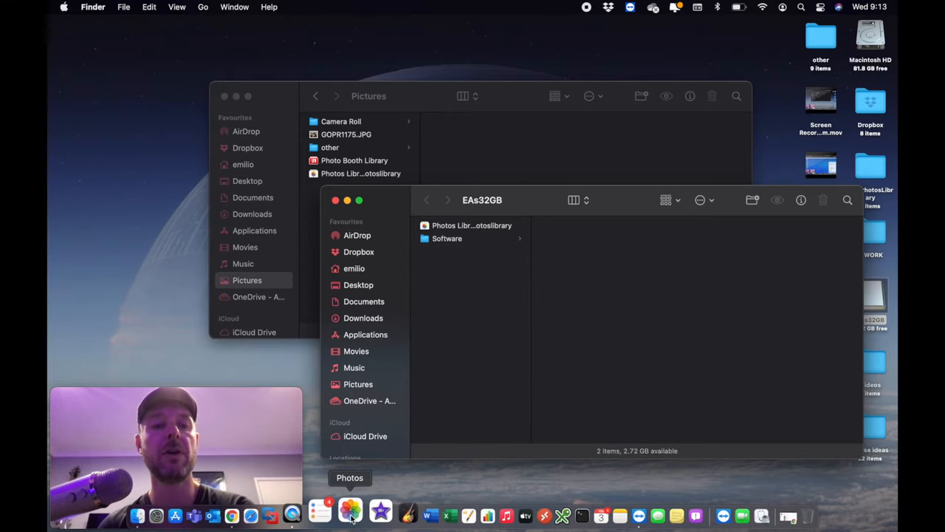
# Confirm in Photos' General preferences that the library still lives in Pictures, then close them.
pyautogui.click(350, 511)
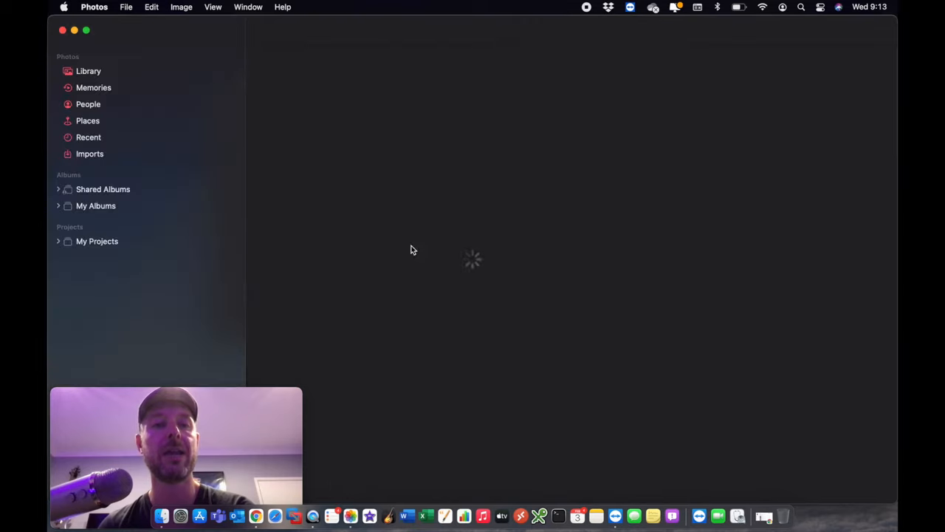
pyautogui.click(89, 154)
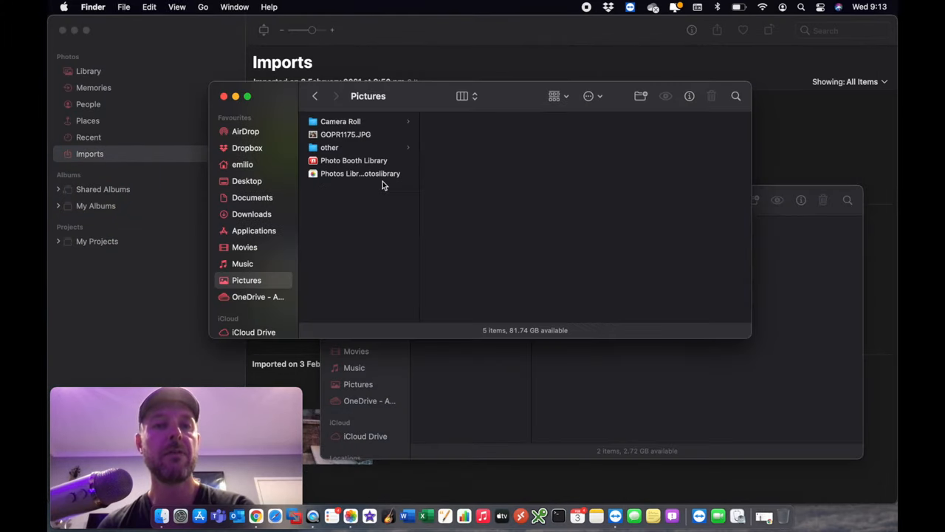
pyautogui.moveTo(240, 73)
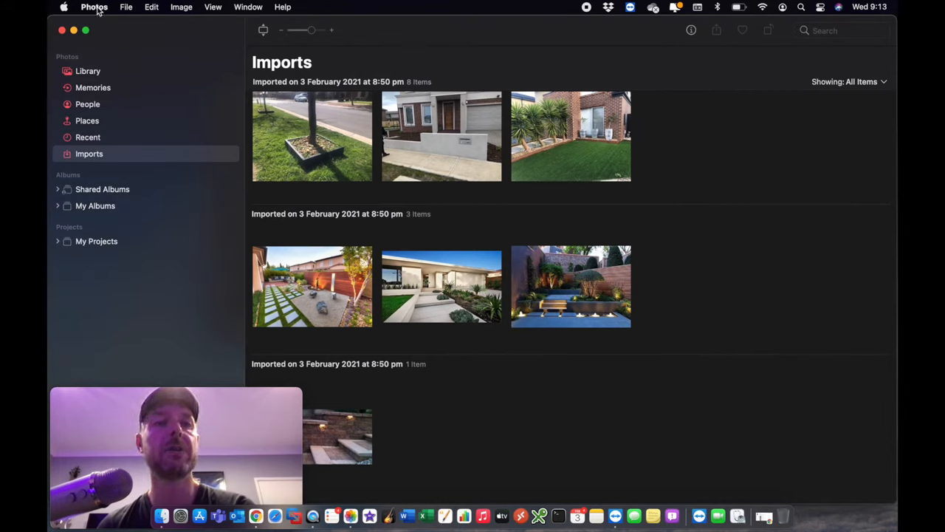
pyautogui.click(95, 6)
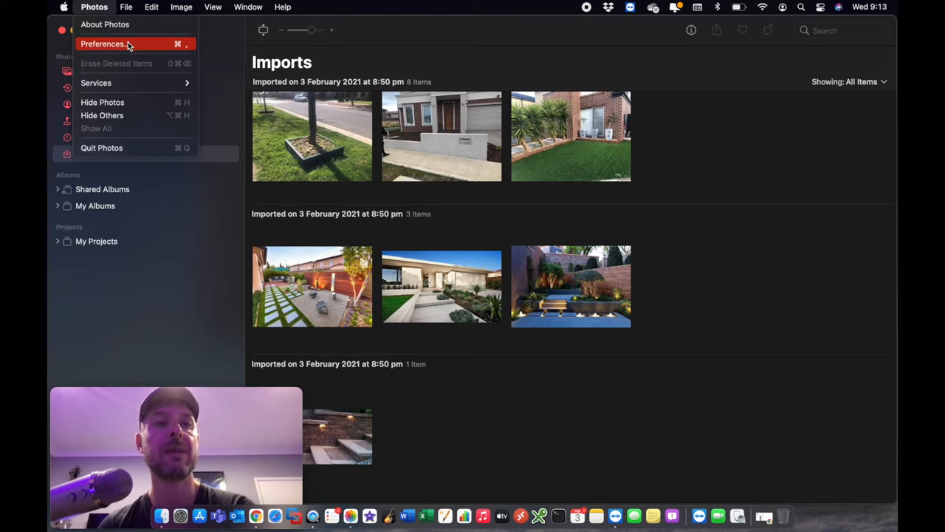
pyautogui.click(104, 44)
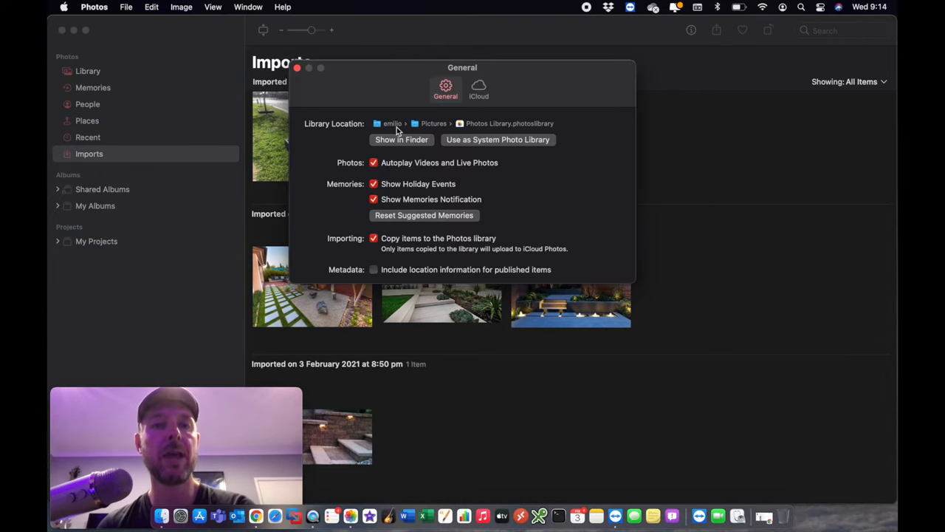
pyautogui.moveTo(543, 139)
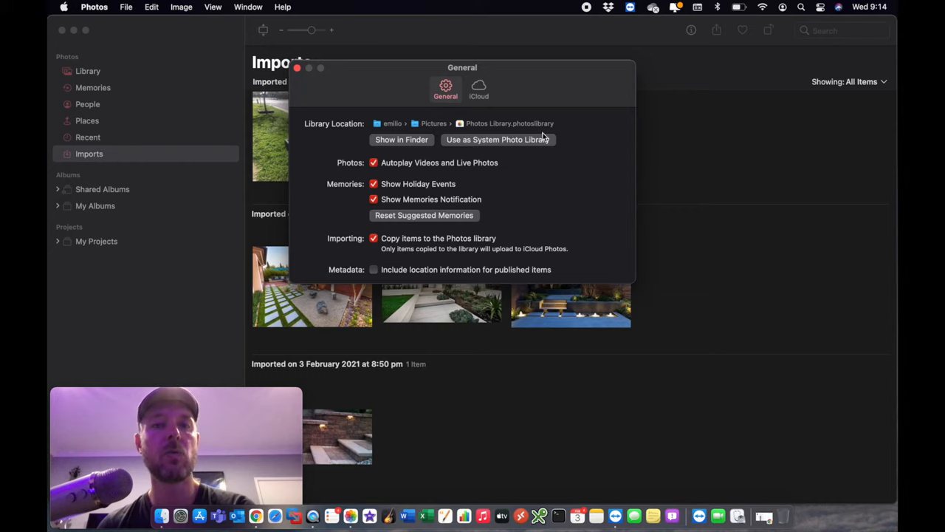
pyautogui.moveTo(473, 142)
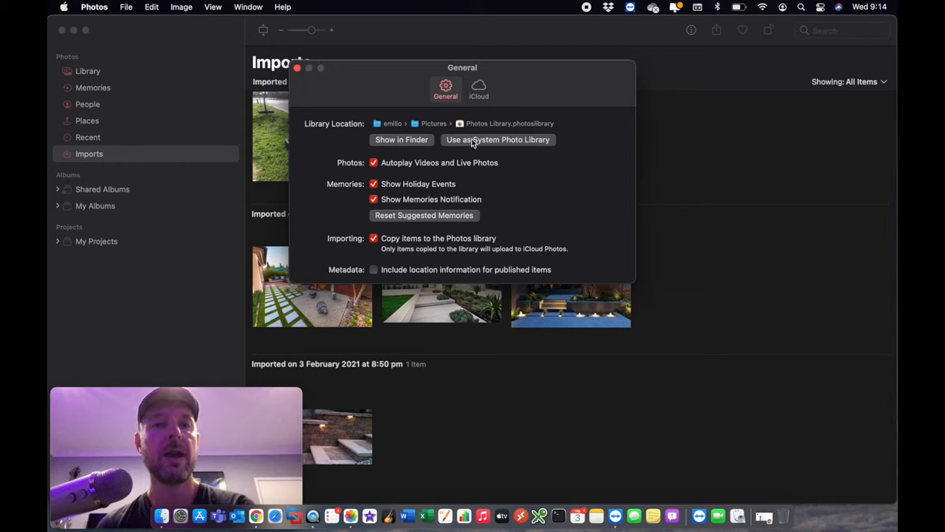
pyautogui.moveTo(352, 100)
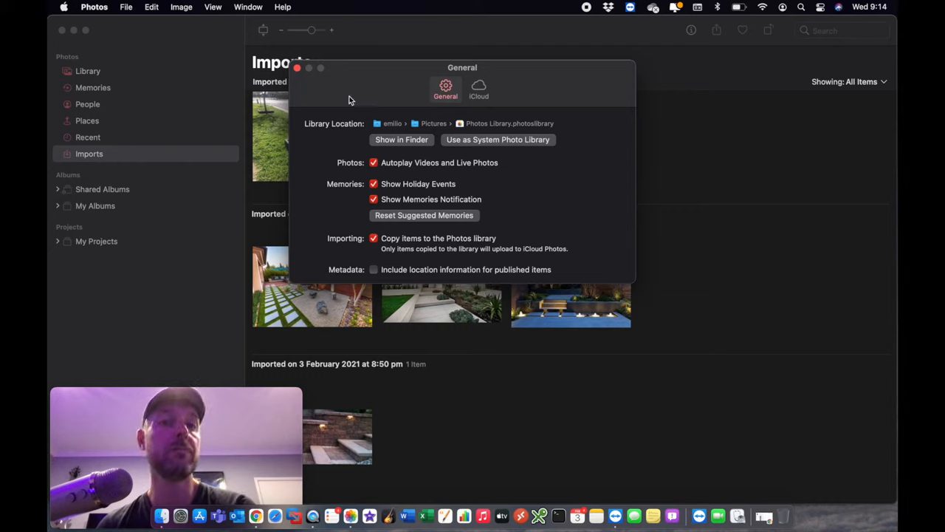
pyautogui.click(297, 67)
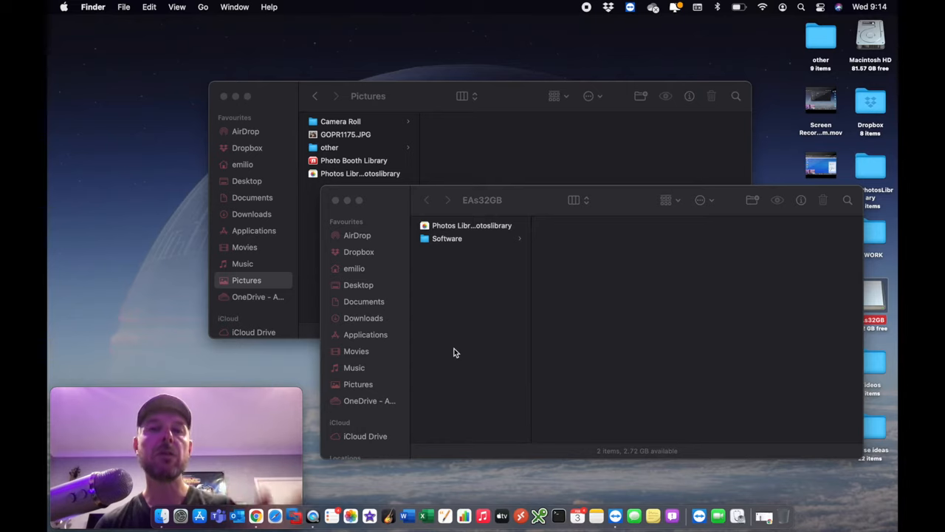
pyautogui.moveTo(455, 336)
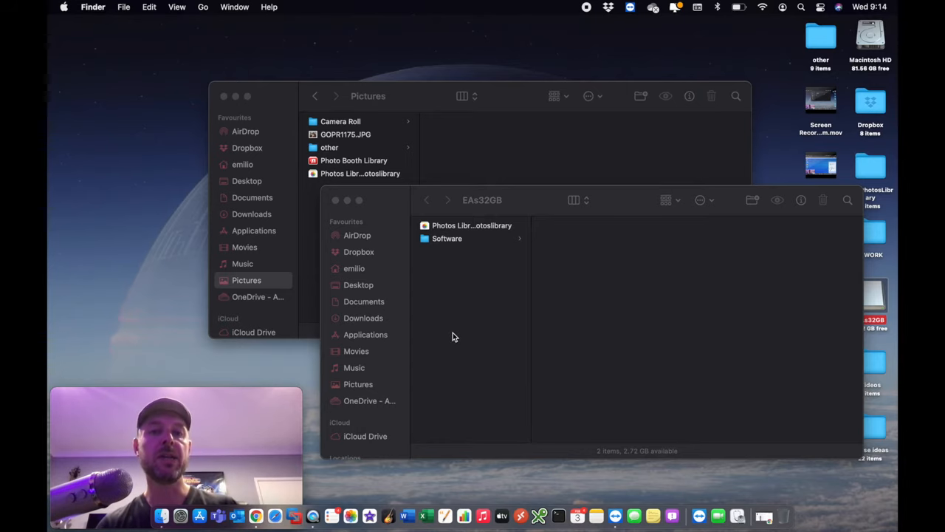
pyautogui.moveTo(480, 251)
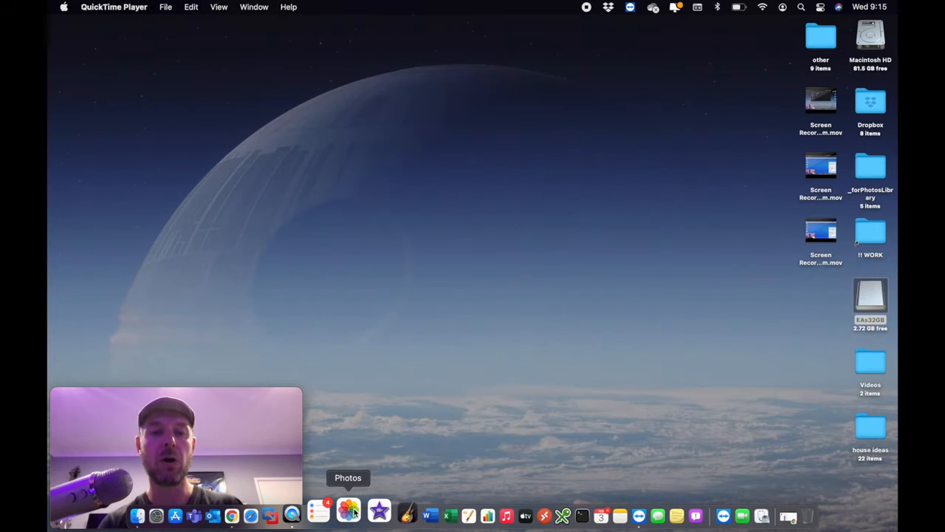
# Launch Photos with Option held to reach the Choose Library dialog.
pyautogui.click(349, 512)
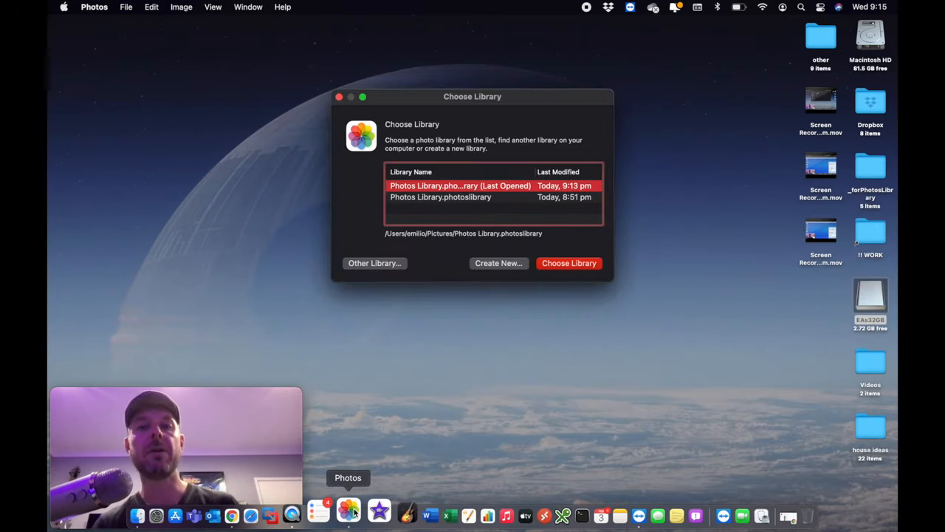
pyautogui.moveTo(427, 102)
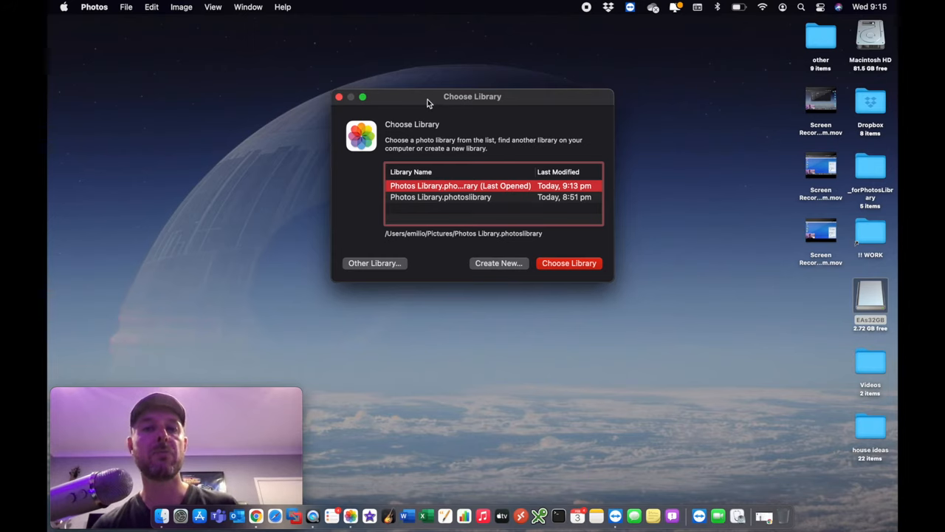
pyautogui.moveTo(473, 148)
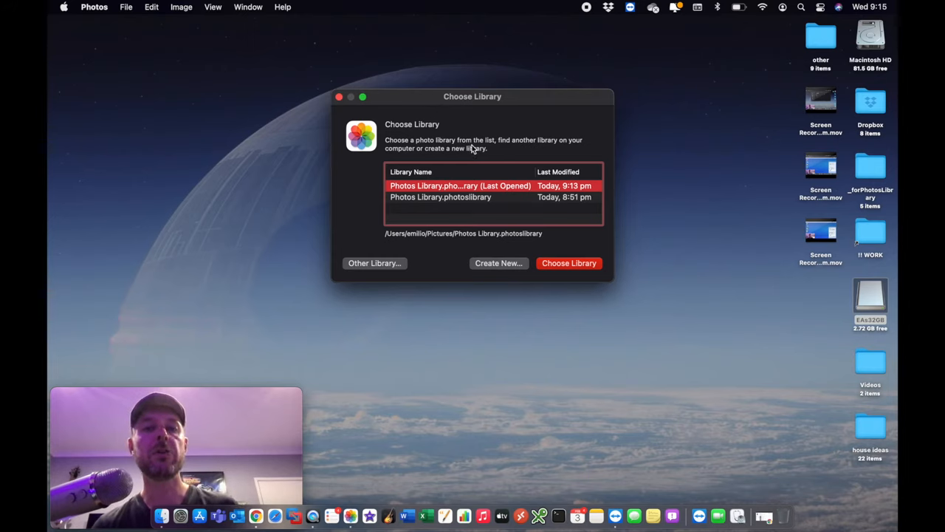
pyautogui.moveTo(496, 155)
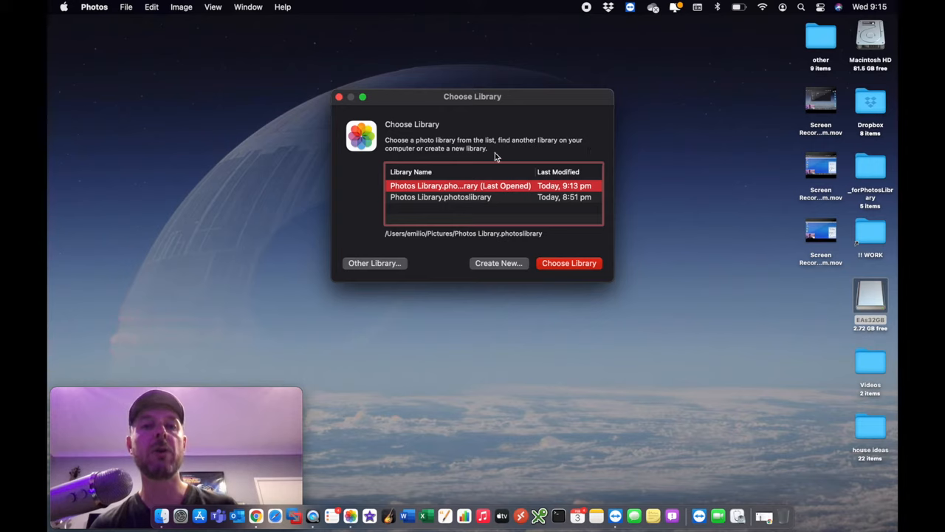
pyautogui.moveTo(509, 188)
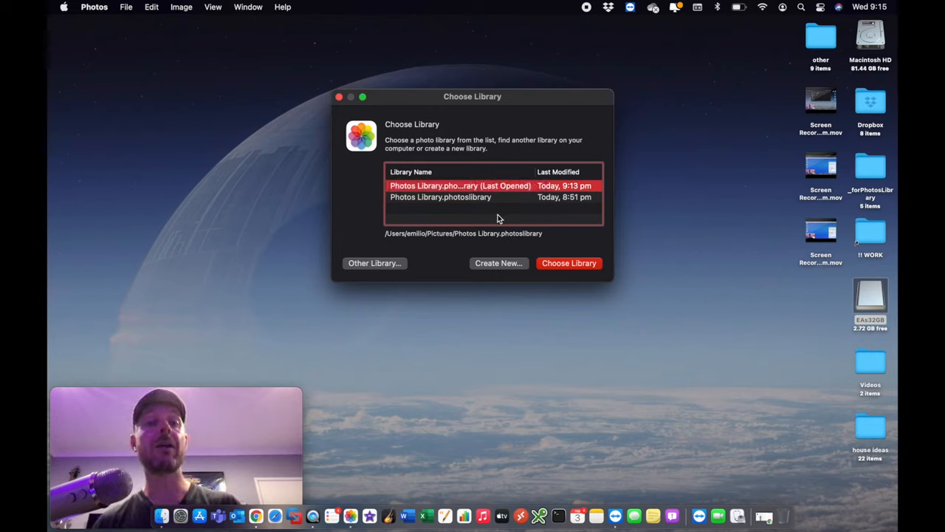
pyautogui.moveTo(446, 272)
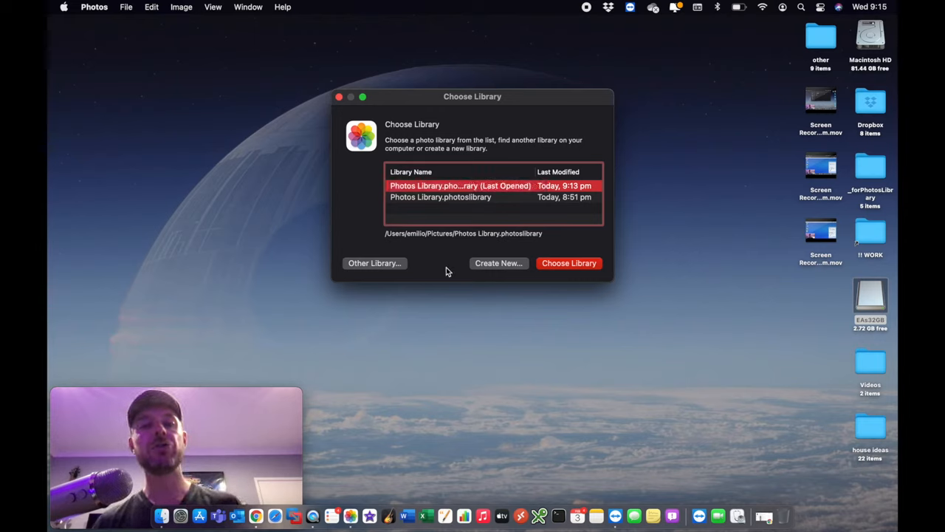
pyautogui.moveTo(375, 263)
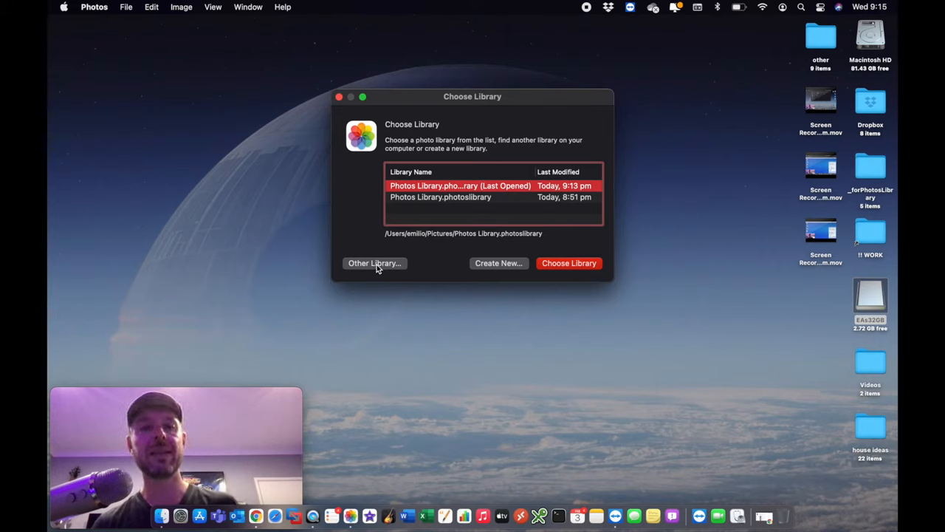
# Choose Photos Library.photoslibrary on the EAs32GB drive and confirm opening it.
pyautogui.click(376, 263)
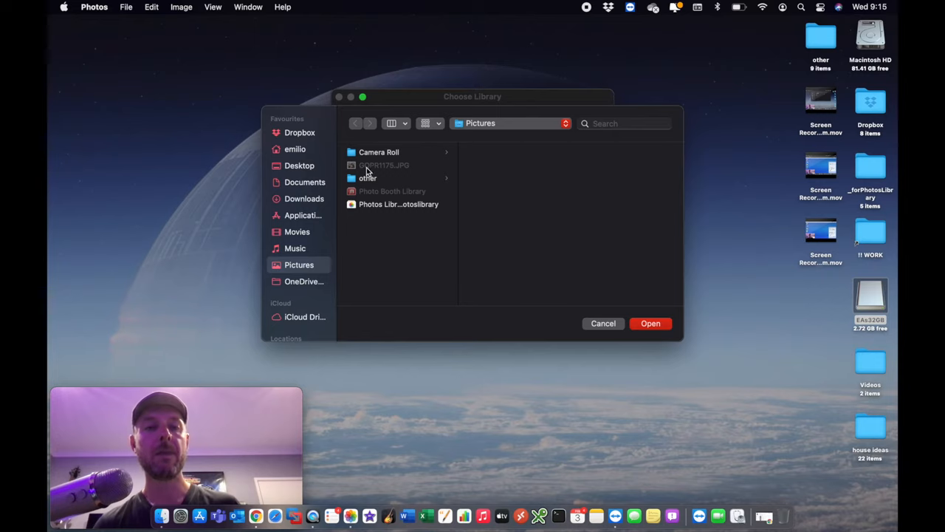
pyautogui.scroll(-3)
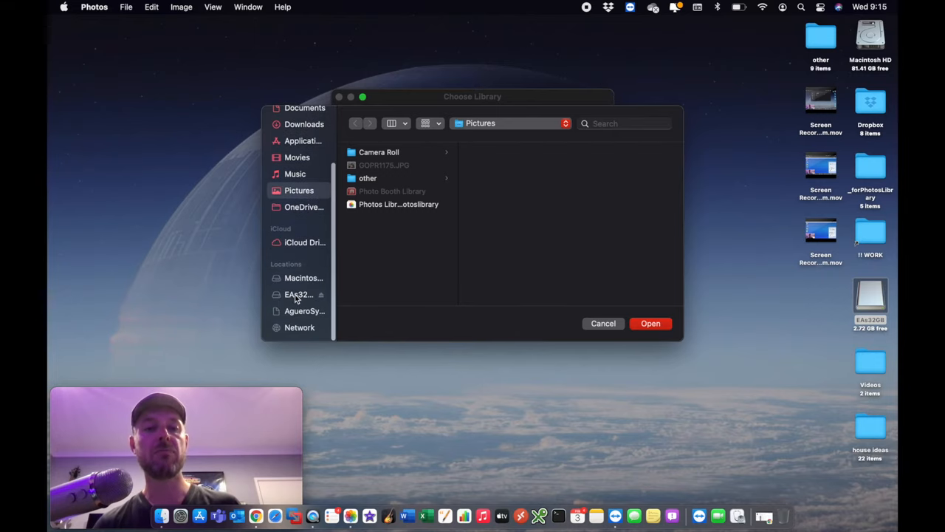
pyautogui.click(298, 294)
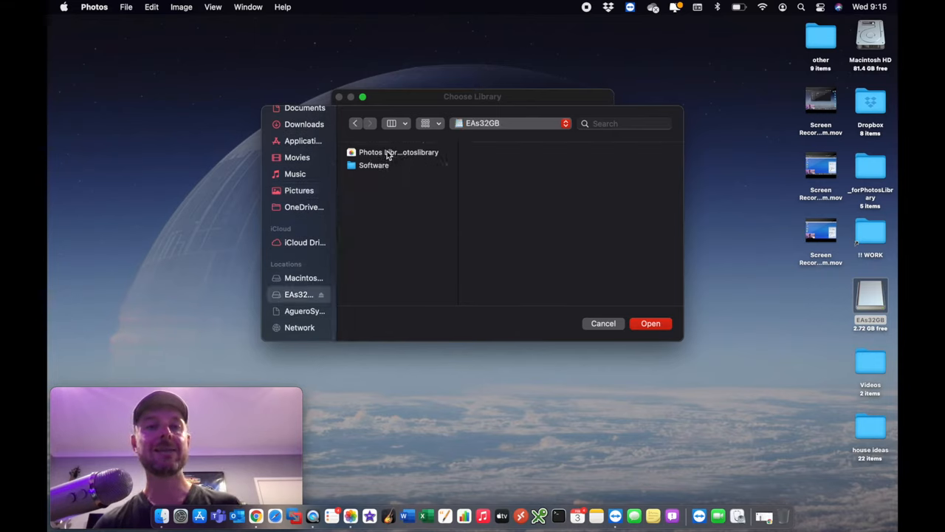
pyautogui.click(398, 152)
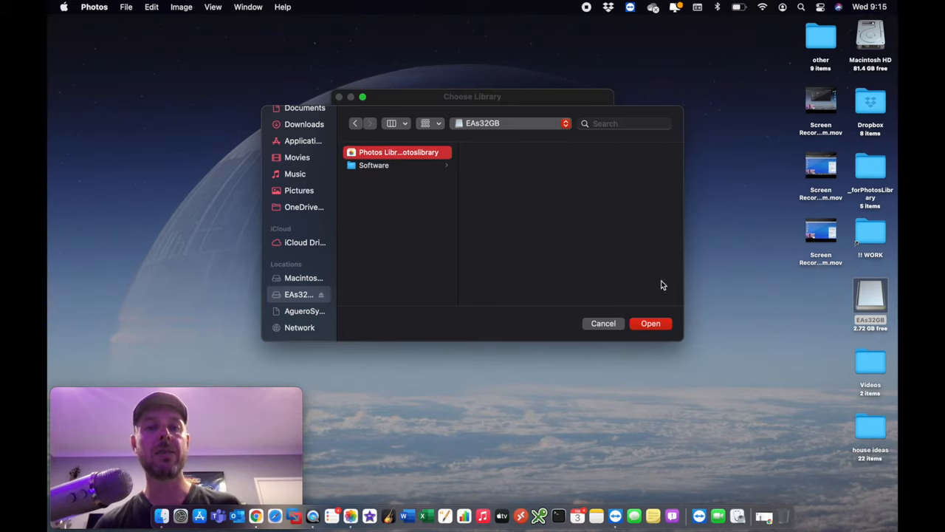
pyautogui.moveTo(659, 330)
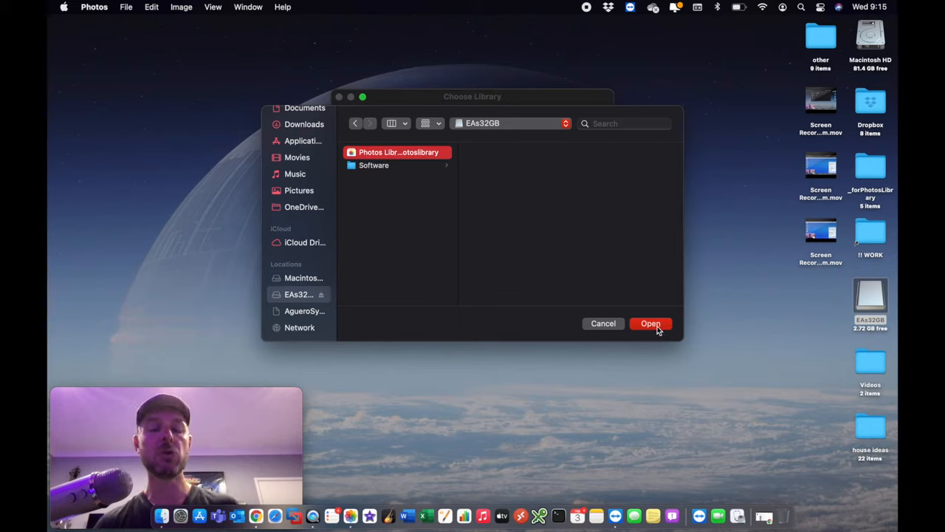
pyautogui.click(650, 323)
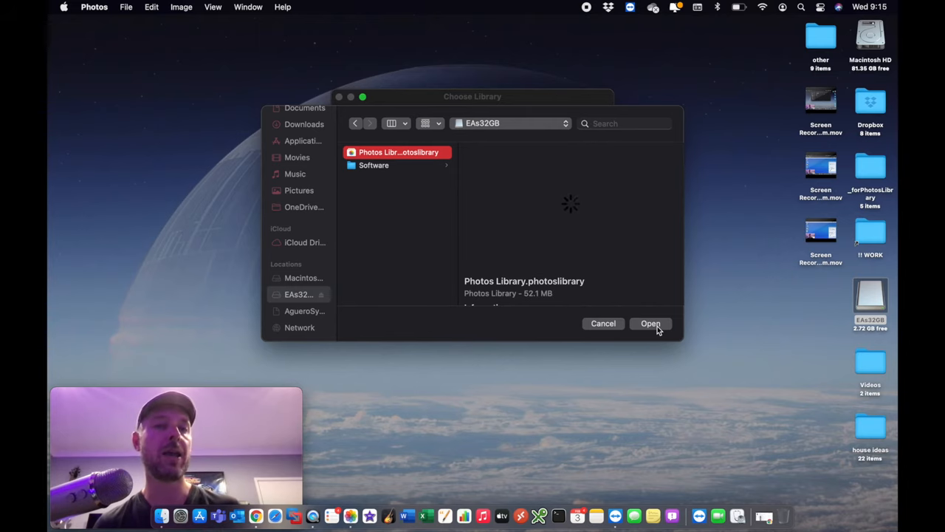
pyautogui.click(650, 323)
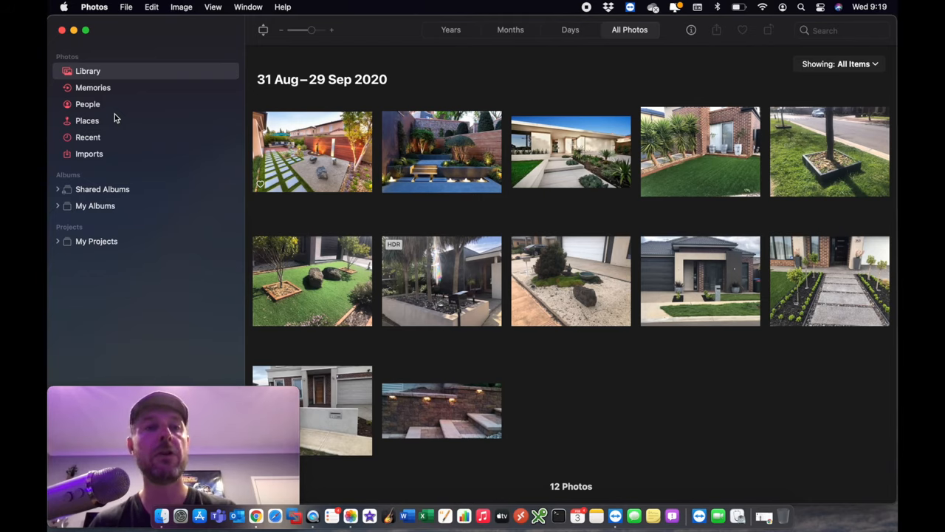
pyautogui.moveTo(115, 145)
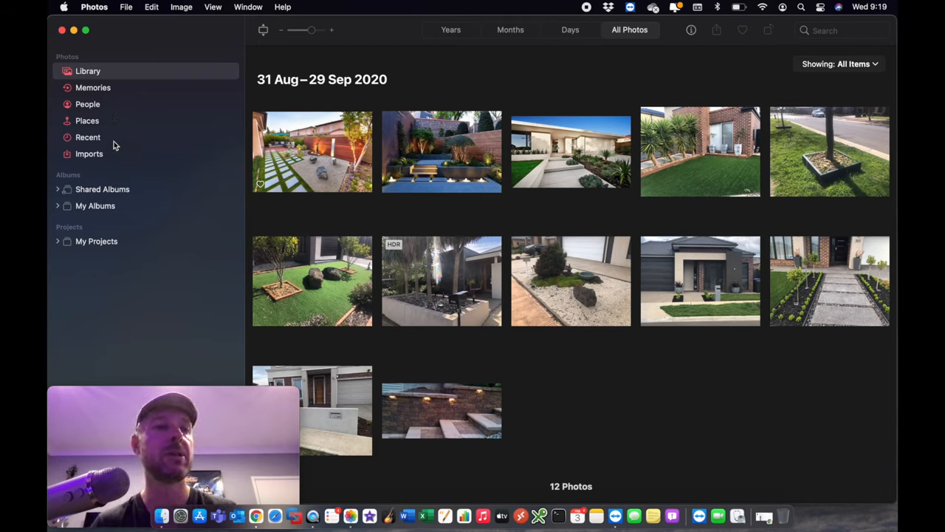
pyautogui.moveTo(139, 148)
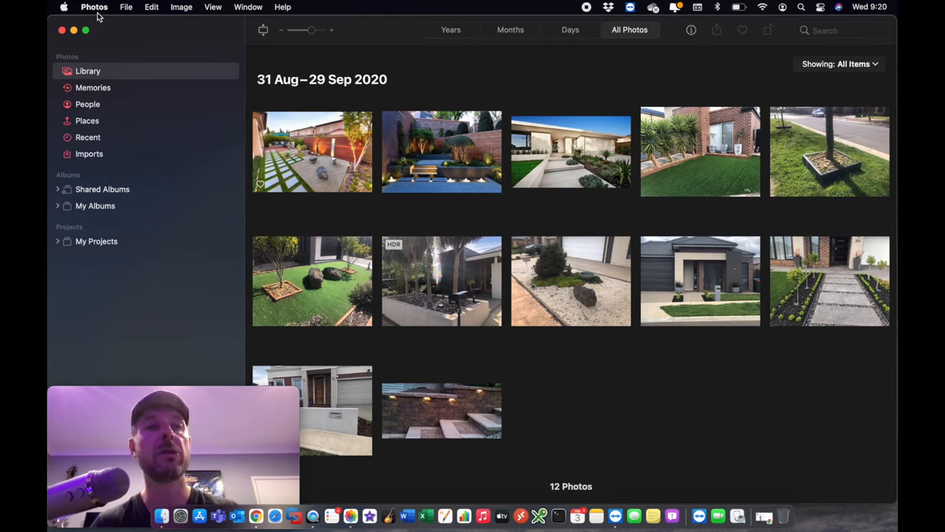
pyautogui.click(95, 6)
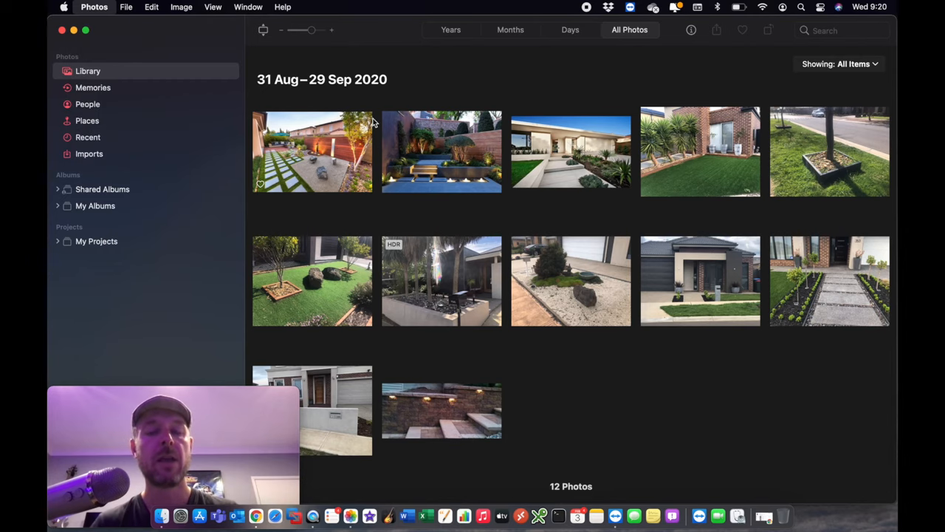
pyautogui.click(95, 6)
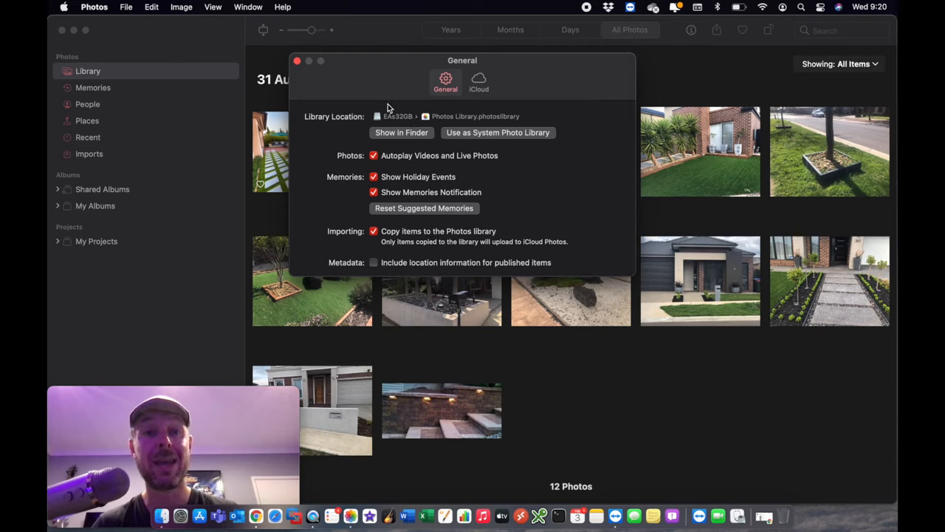
pyautogui.moveTo(496, 119)
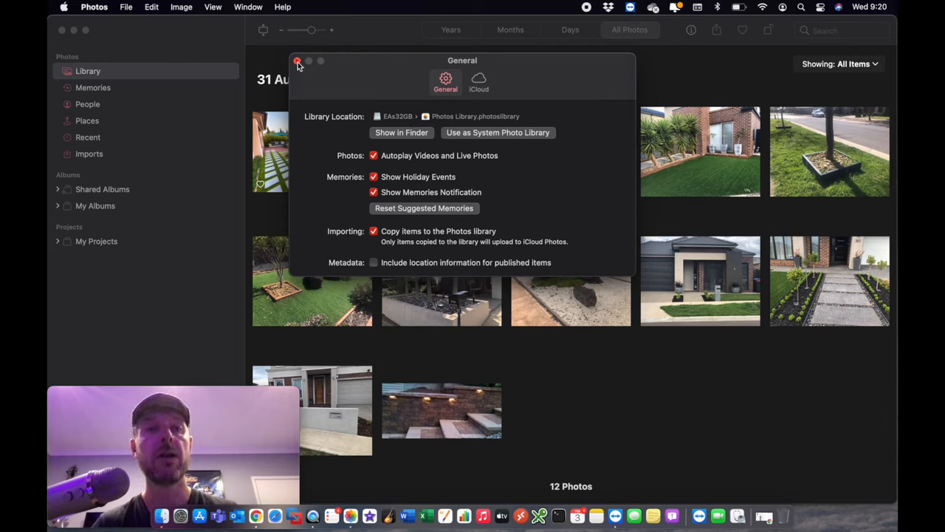
pyautogui.click(298, 60)
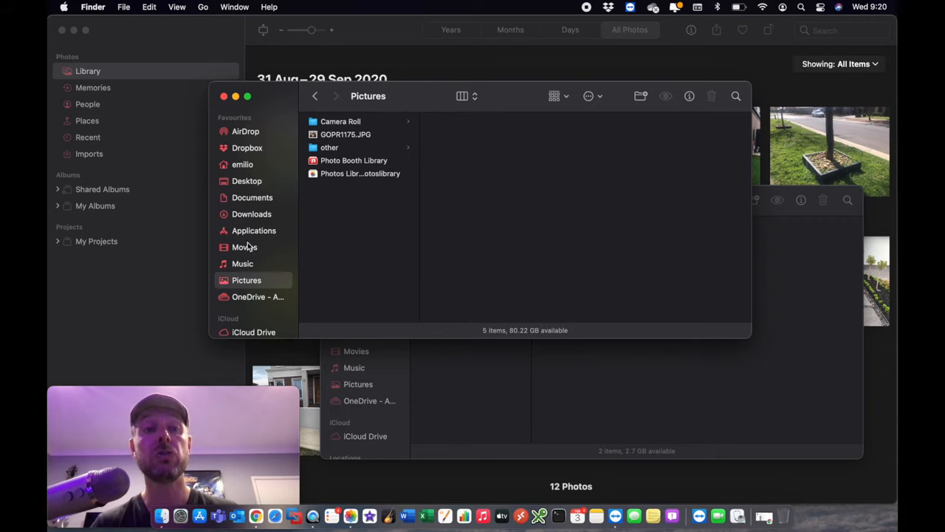
pyautogui.moveTo(248, 287)
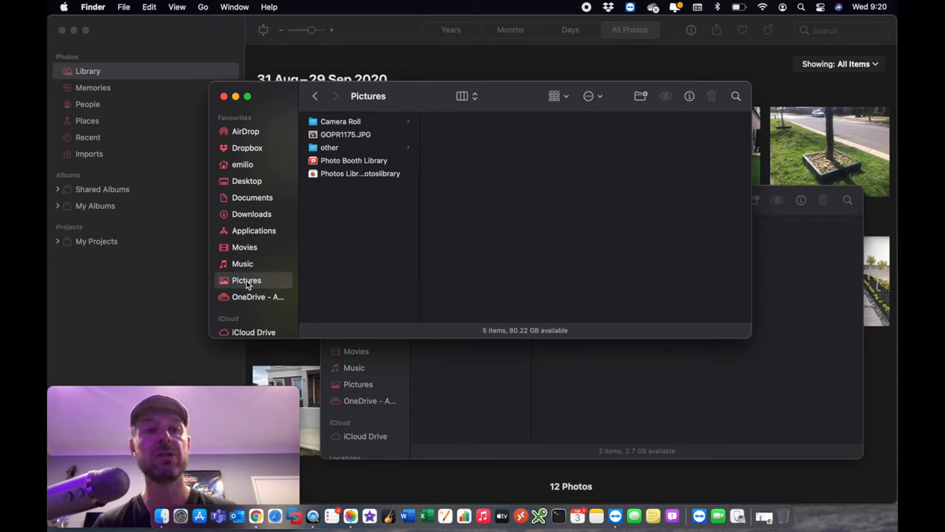
pyautogui.moveTo(347, 177)
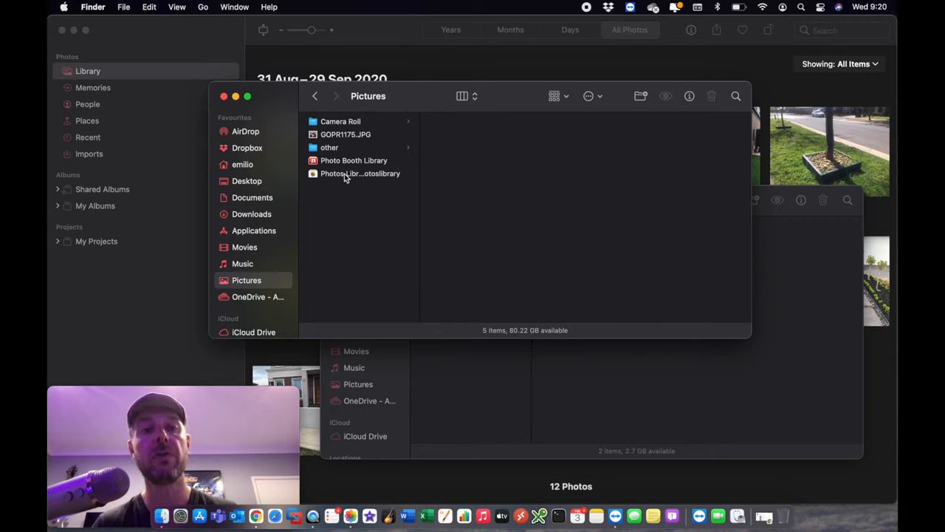
# Verify the original Pictures library is now only 184 KB, then close the Pictures window.
pyautogui.click(360, 173)
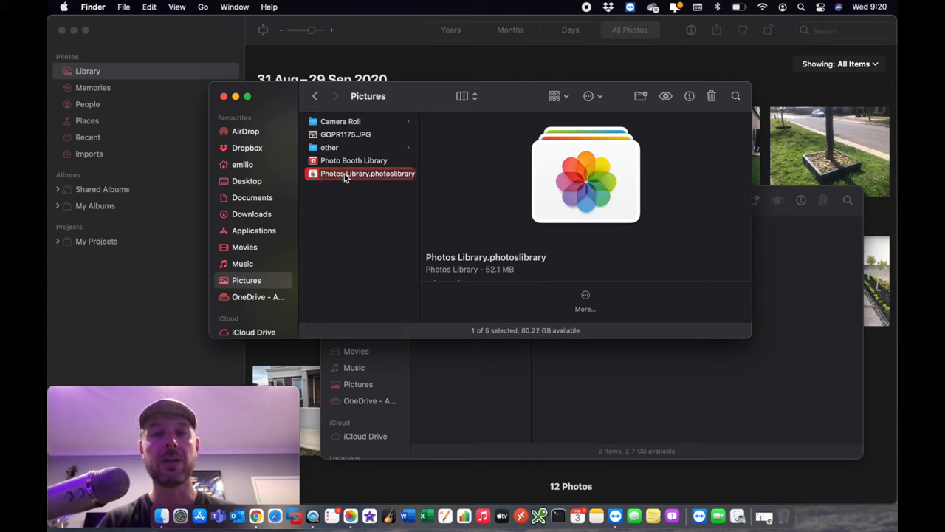
pyautogui.moveTo(664, 80)
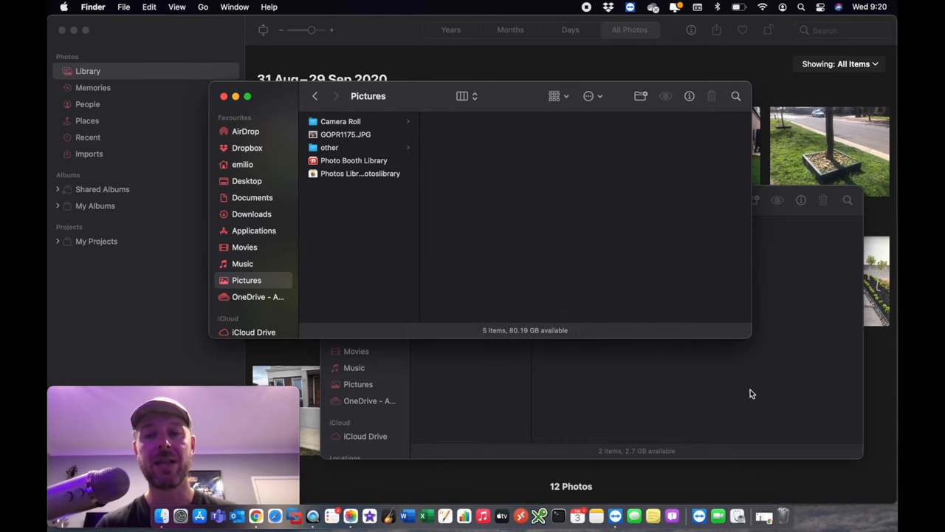
pyautogui.rightClick(783, 514)
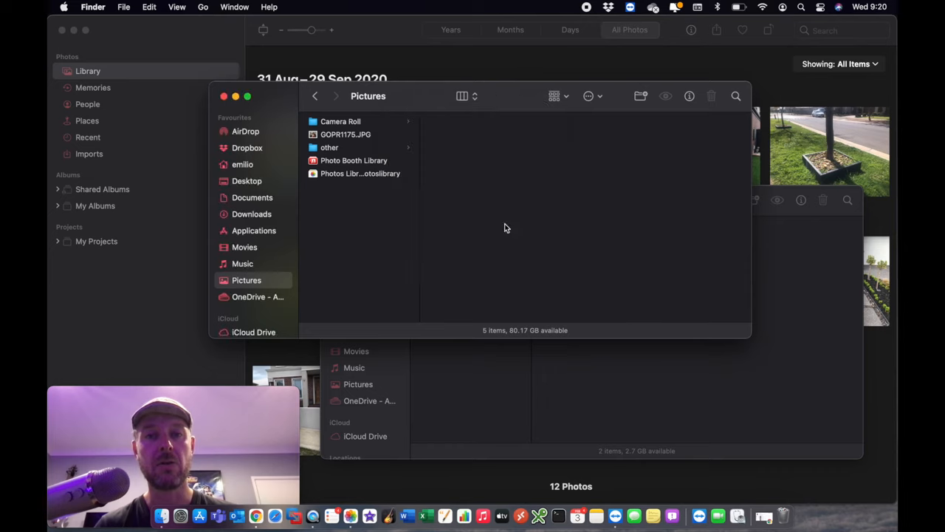
pyautogui.moveTo(355, 183)
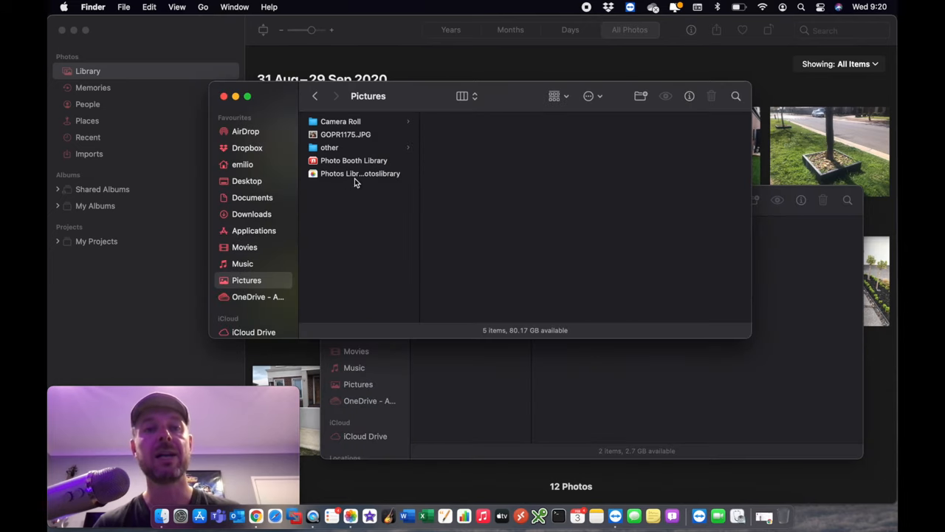
pyautogui.click(360, 172)
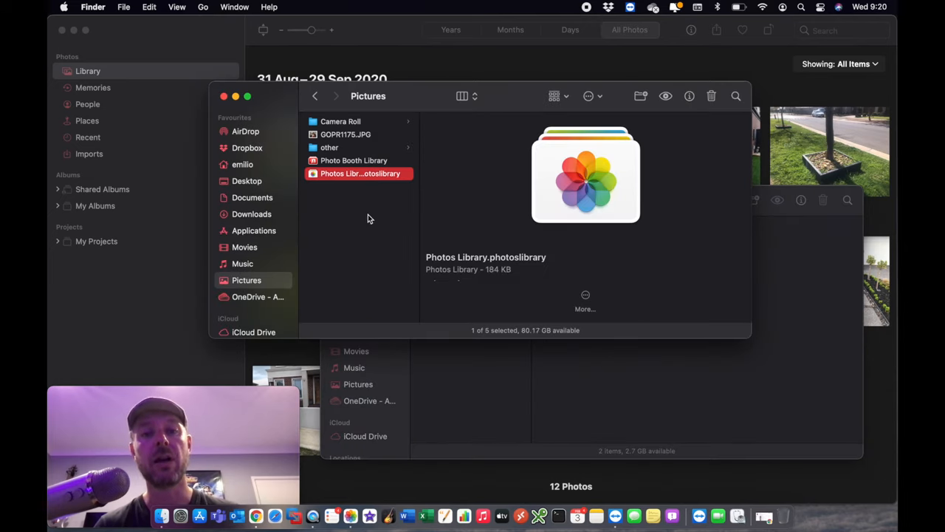
pyautogui.click(370, 219)
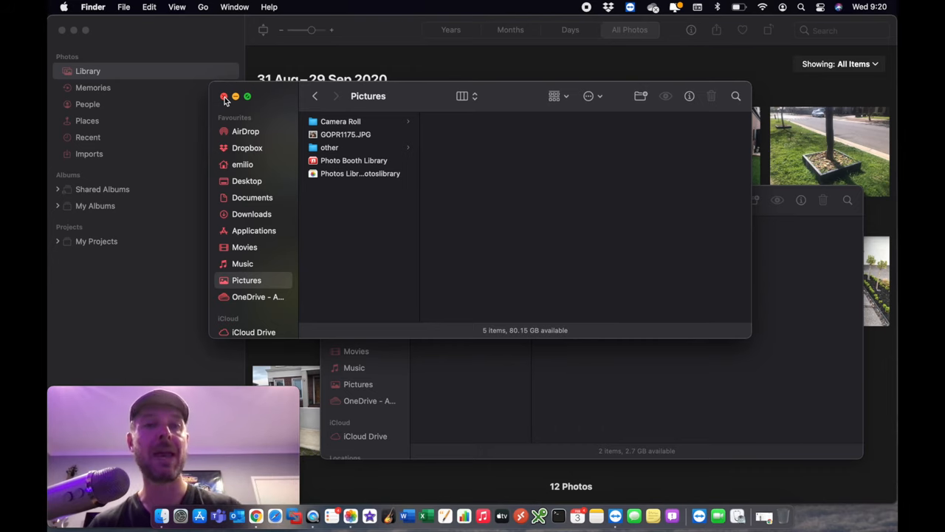
pyautogui.click(224, 97)
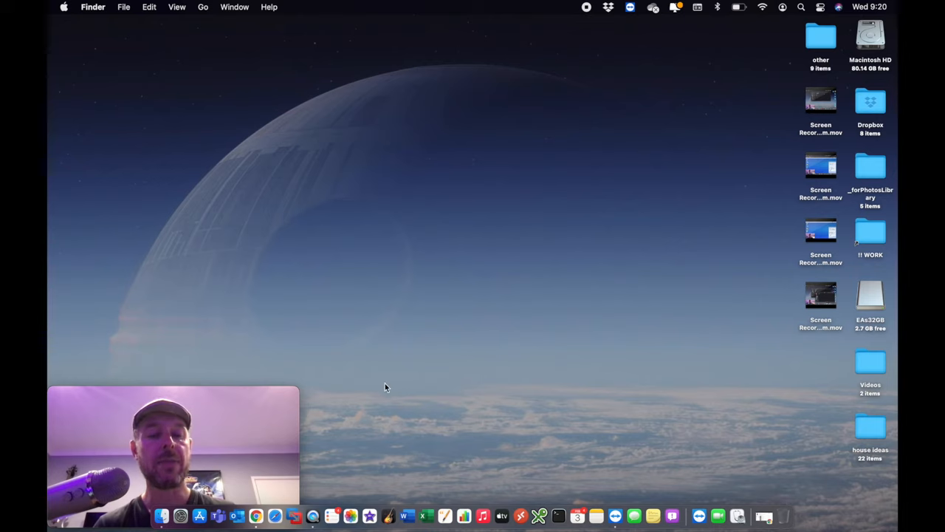
pyautogui.moveTo(381, 435)
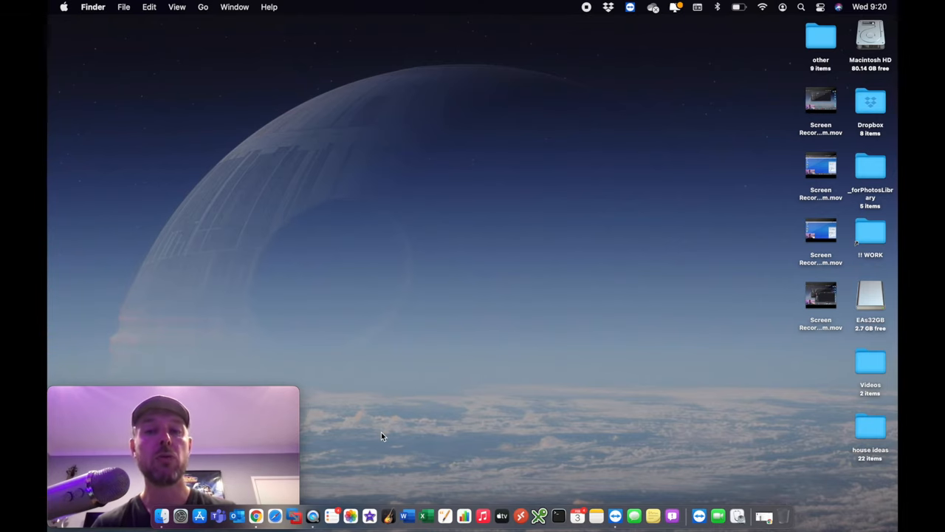
pyautogui.moveTo(348, 511)
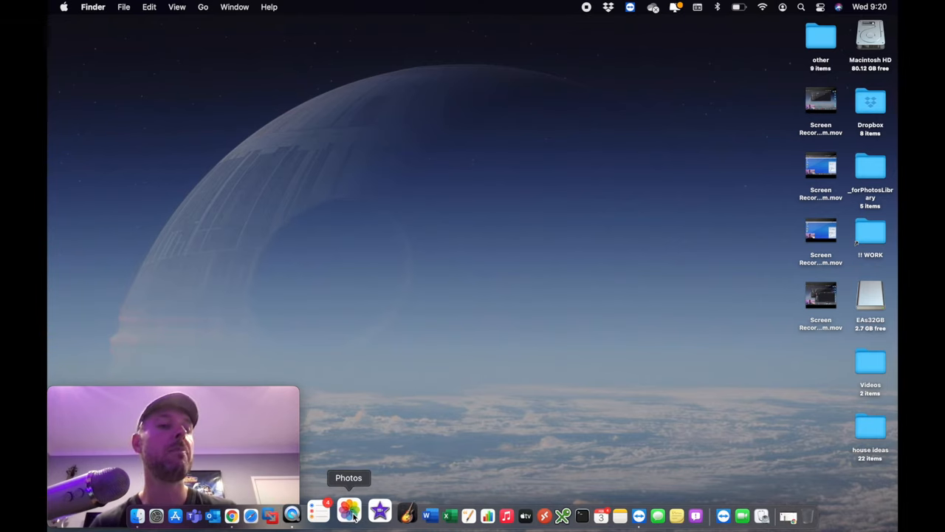